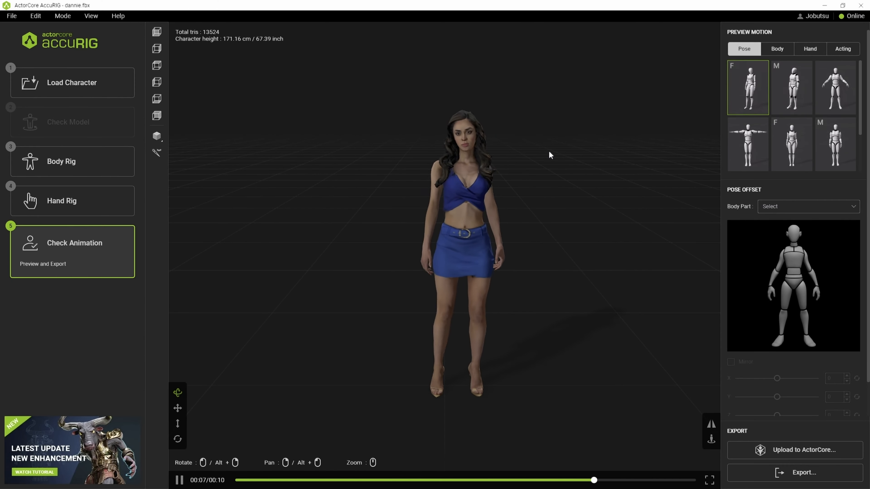
- Start an FBX export from AccuRIG targeted at Unreal
left_click(11, 15)
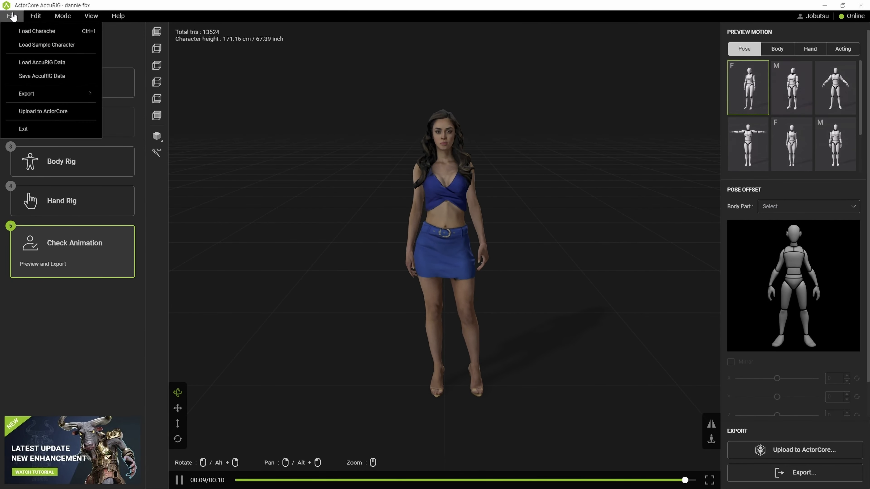
left_click(26, 93)
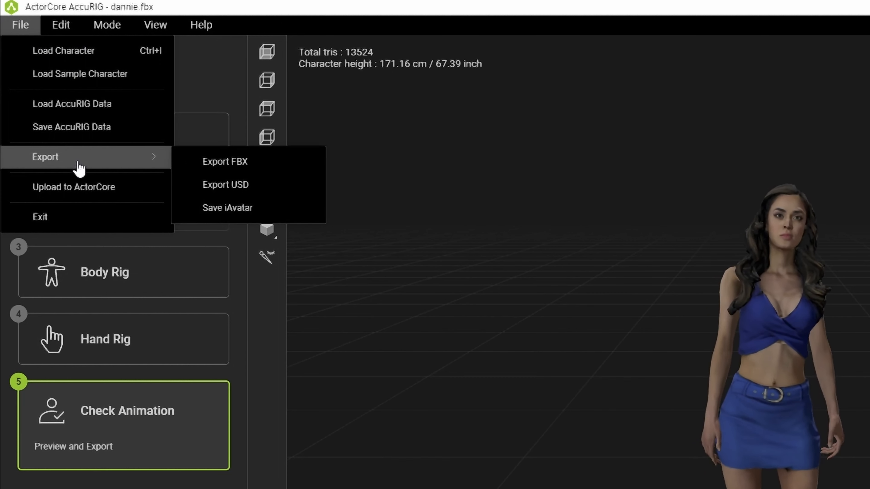
left_click(224, 161)
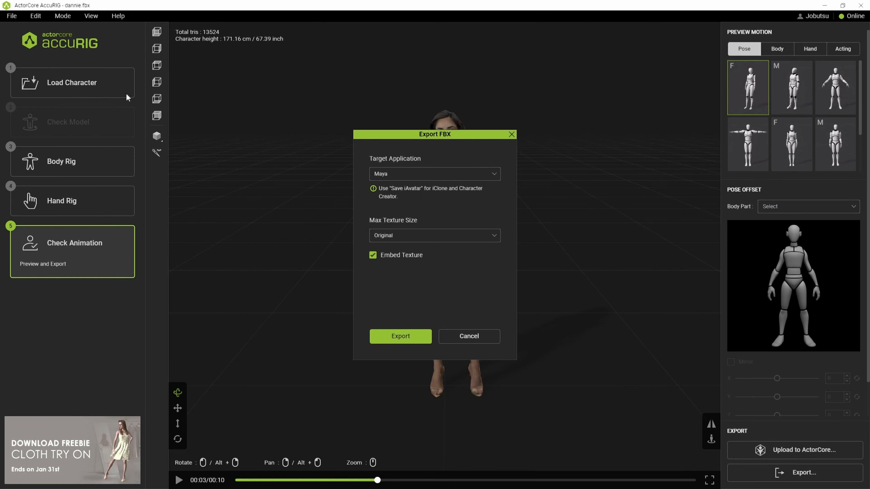
left_click(434, 174)
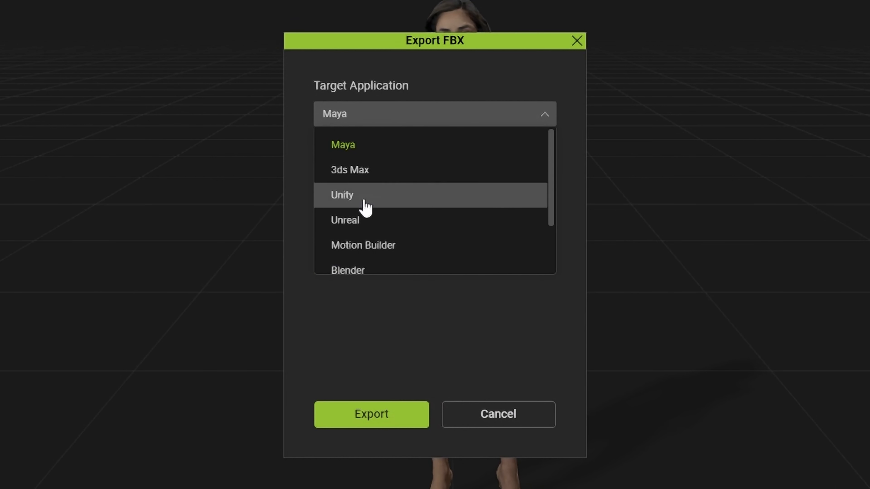
left_click(344, 220)
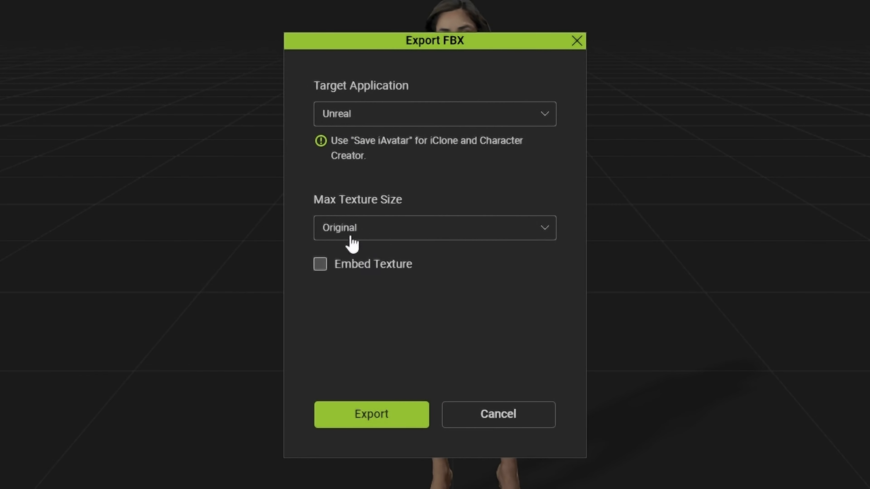
- Export and save dannie.fbx into the ACCURIG folder
left_click(370, 414)
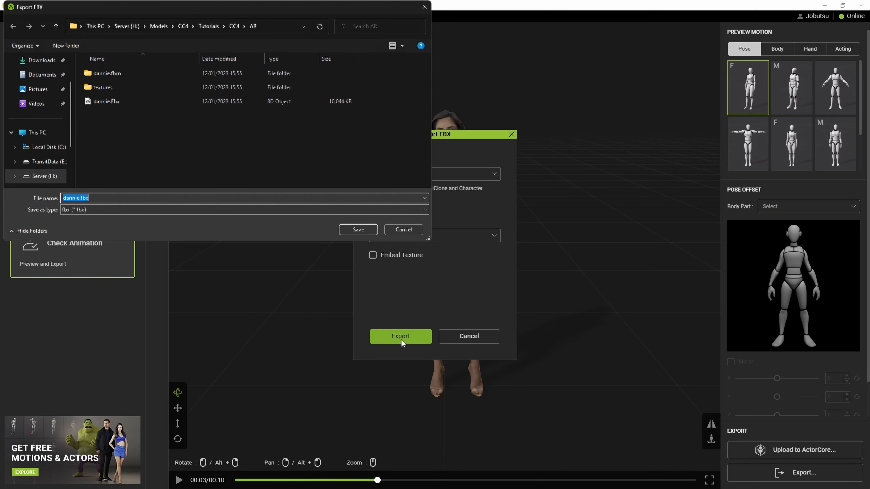
mouse_move(411, 292)
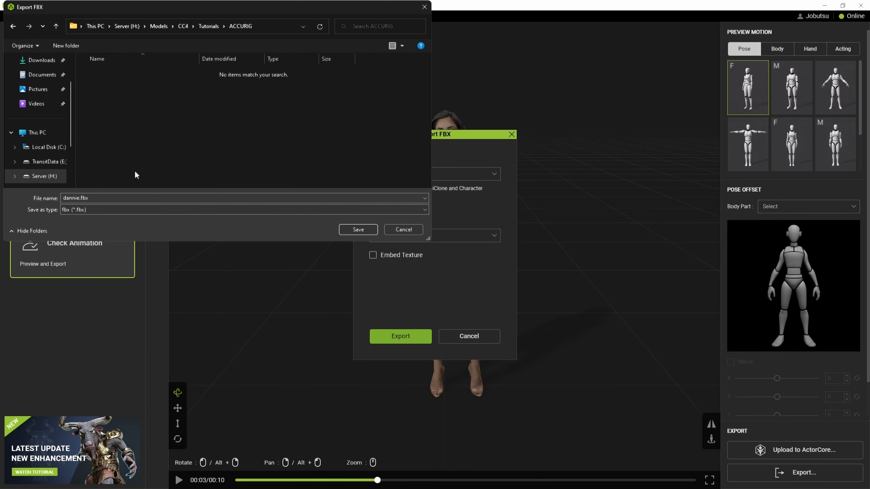
left_click(358, 230)
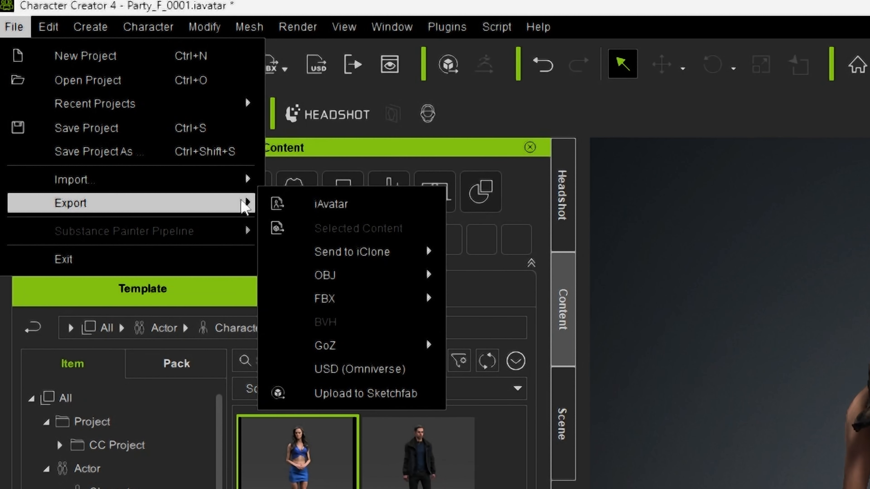
mouse_move(324, 298)
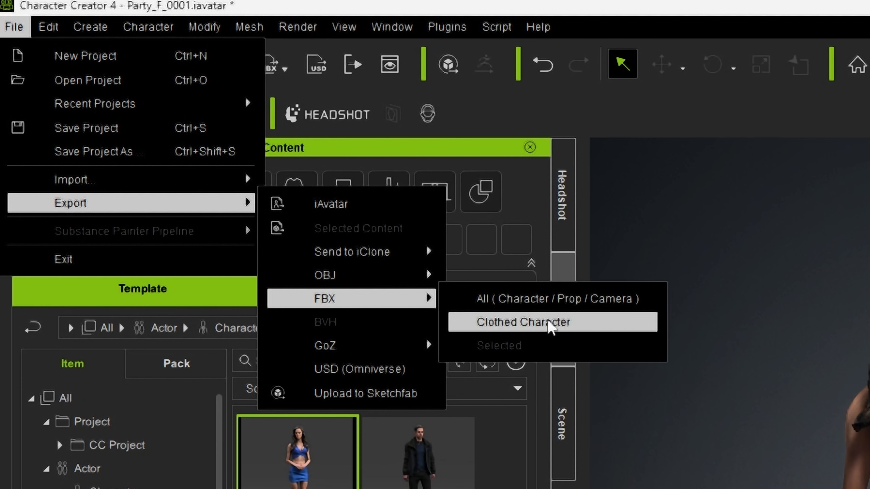
- Start a clothed-character FBX export with InstaLOD remeshing enabled
left_click(522, 323)
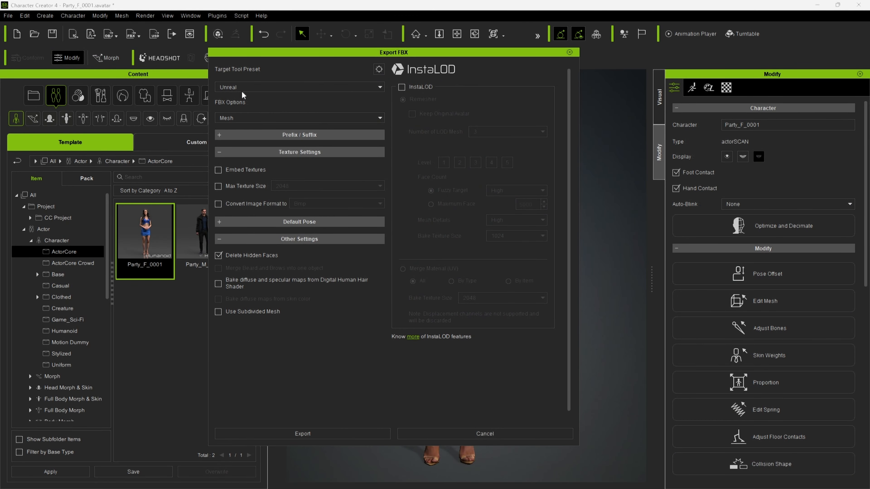
mouse_move(239, 123)
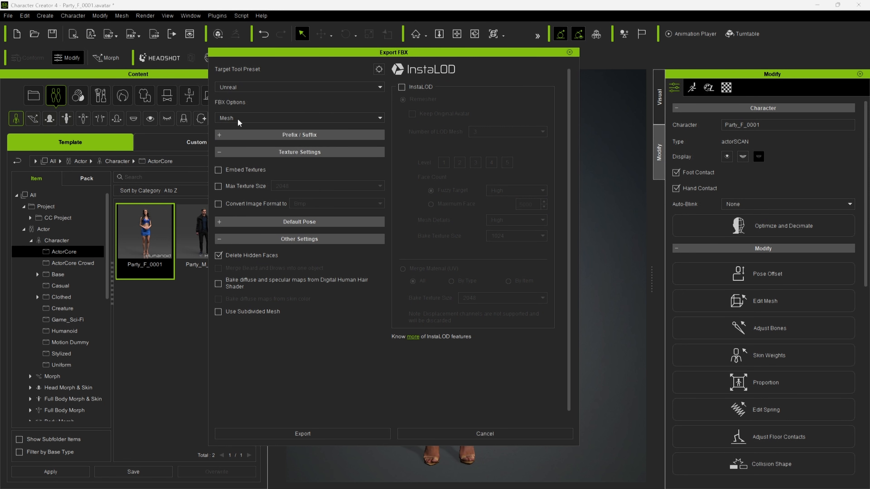
mouse_move(240, 128)
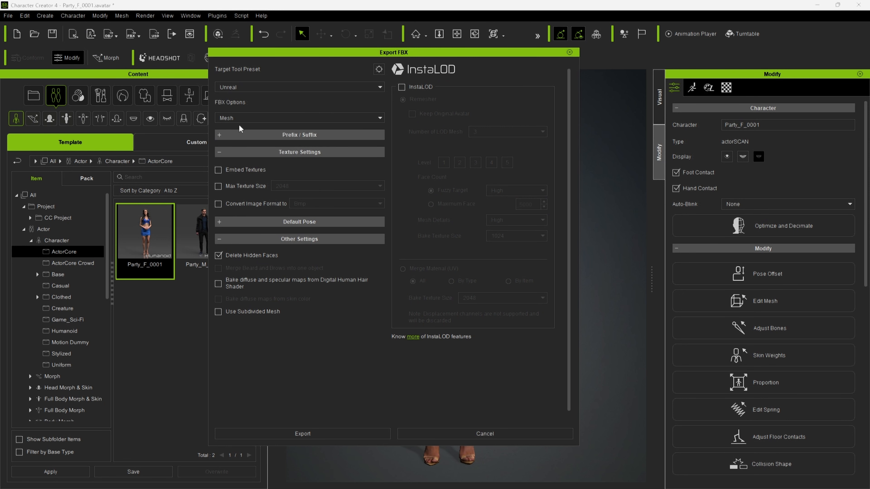
left_click(218, 255)
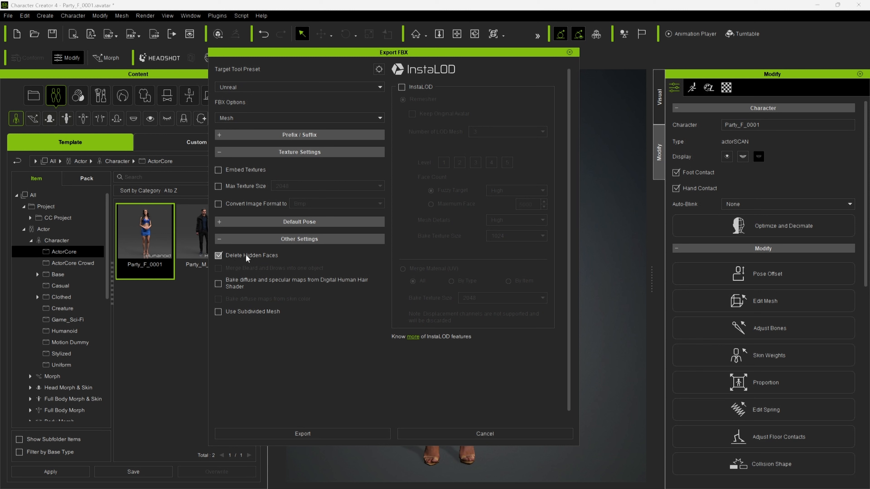
left_click(218, 256)
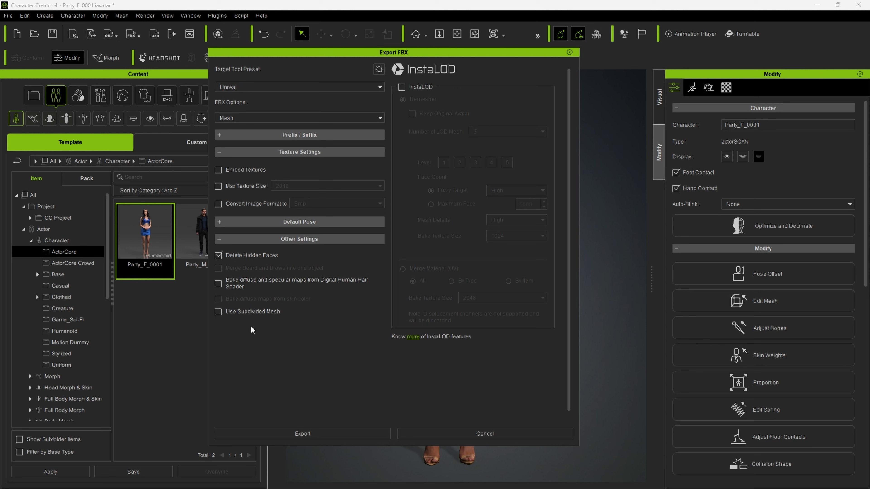
mouse_move(267, 322)
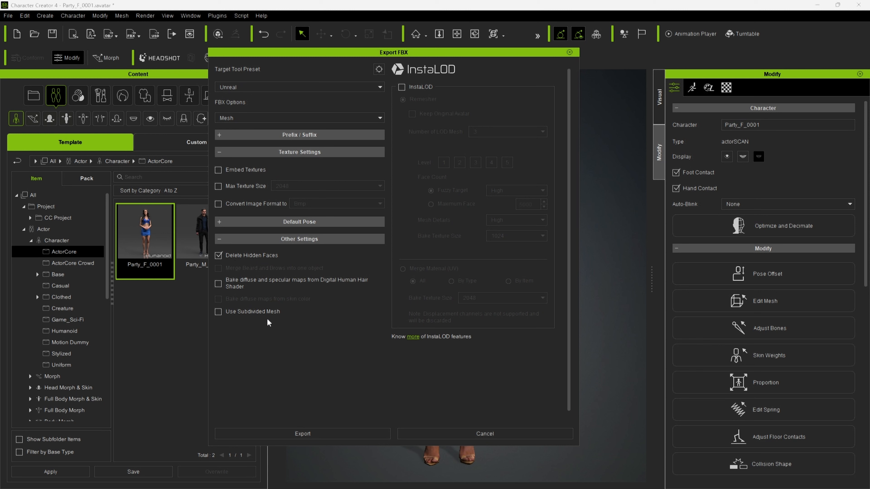
left_click(402, 87)
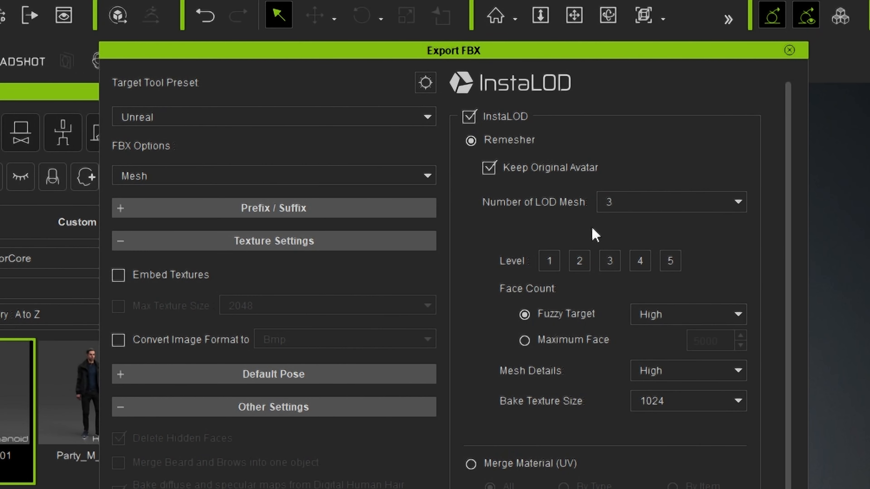
- Set InstaLOD to generate five LOD meshes at Normal mesh detail
left_click(669, 201)
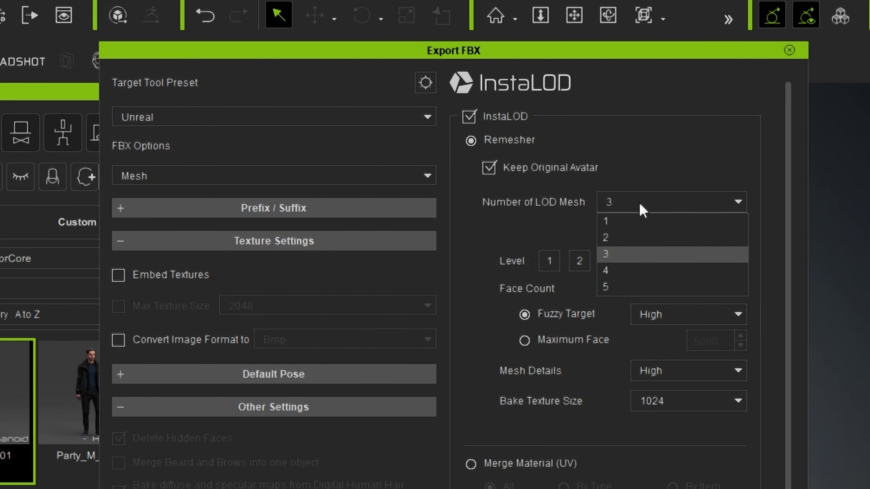
left_click(605, 287)
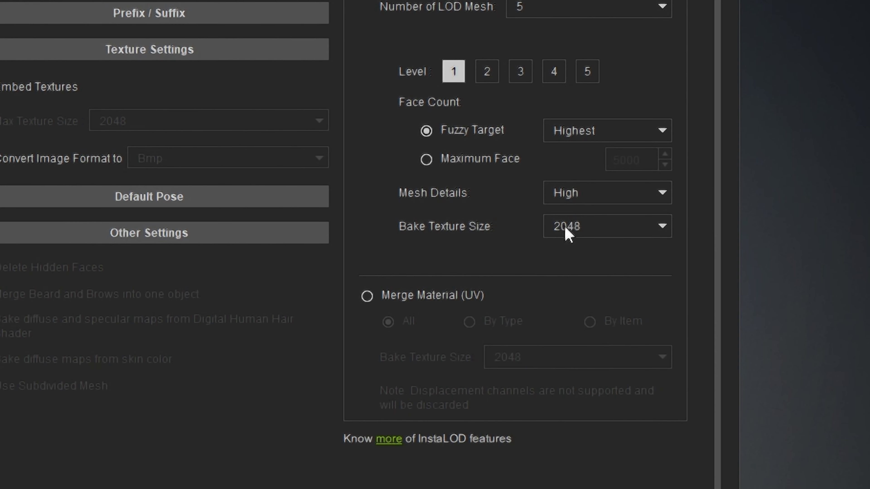
left_click(606, 193)
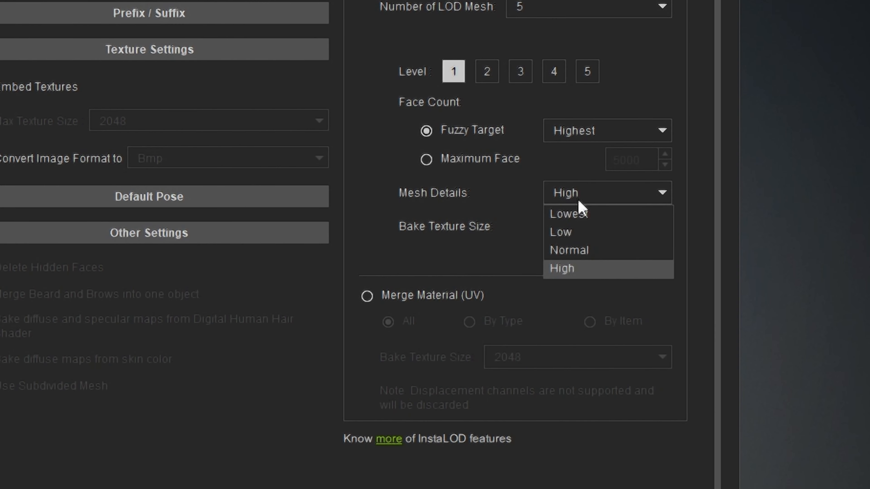
left_click(568, 250)
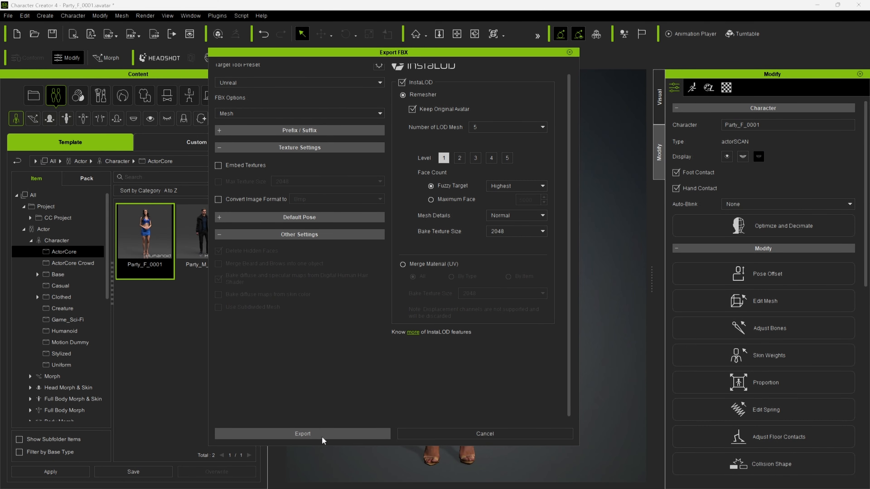
- Write the FBX, replacing the existing Dannie.Fbx file
left_click(303, 434)
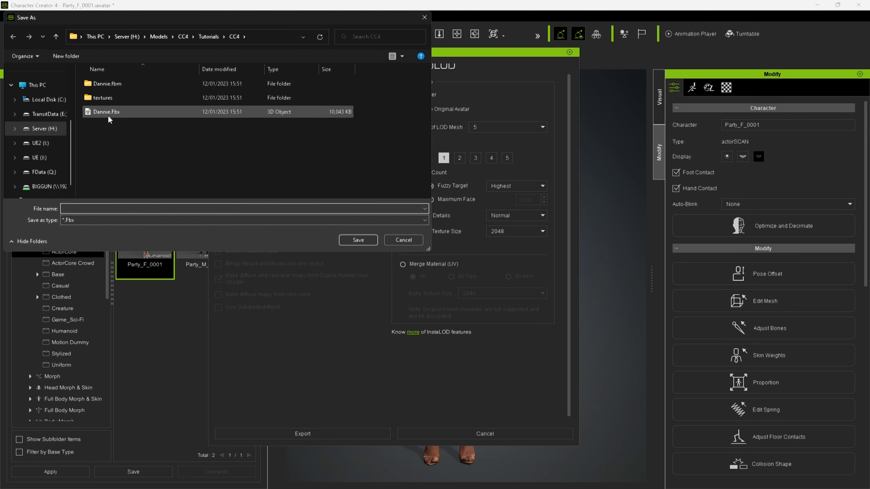
left_click(358, 240)
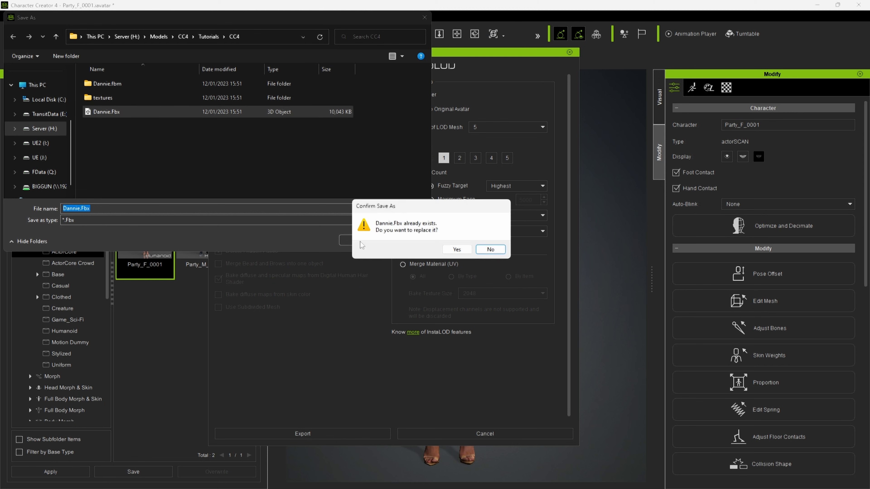
left_click(456, 249)
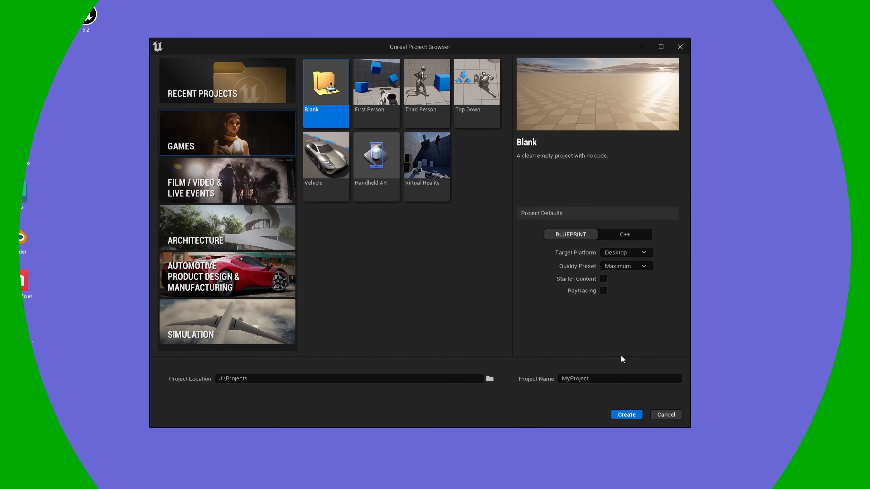
- Create a Third Person project named ARTutorial from the Games templates
left_click(426, 83)
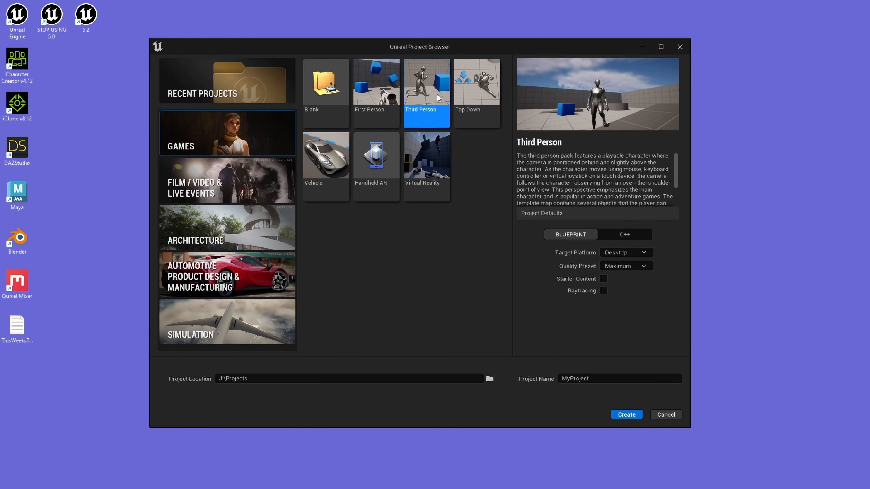
type("ARTutorial")
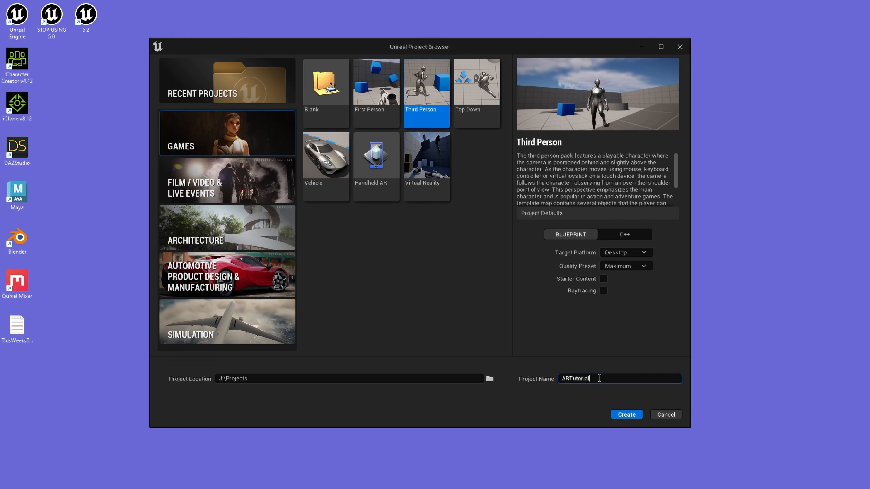
left_click(626, 415)
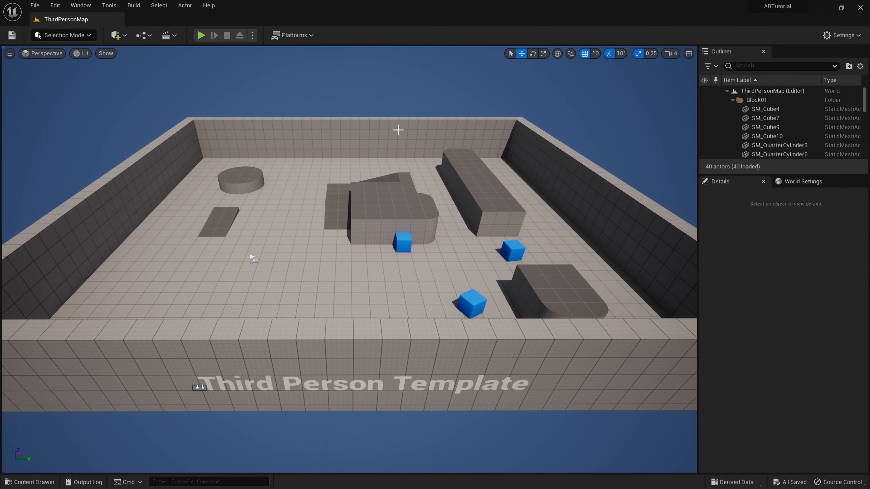
left_click(201, 35)
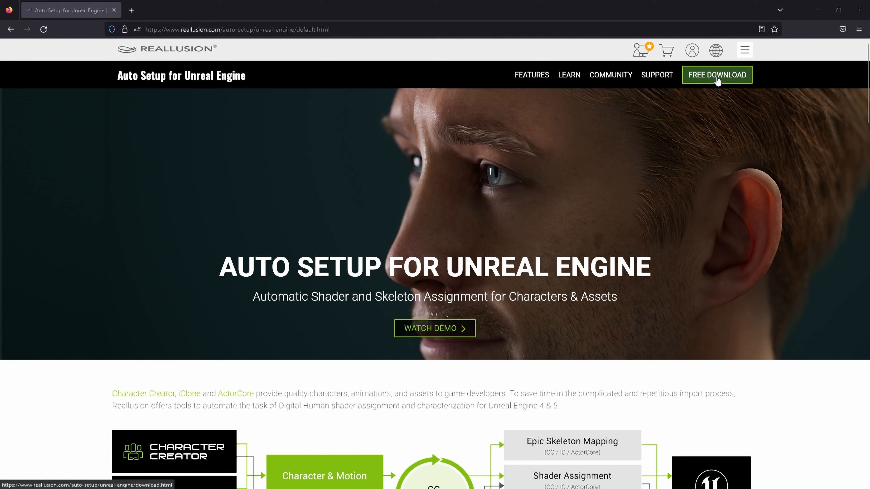
- Download Auto Setup 1.25 for Unreal and expand the Previous Versions list
left_click(716, 74)
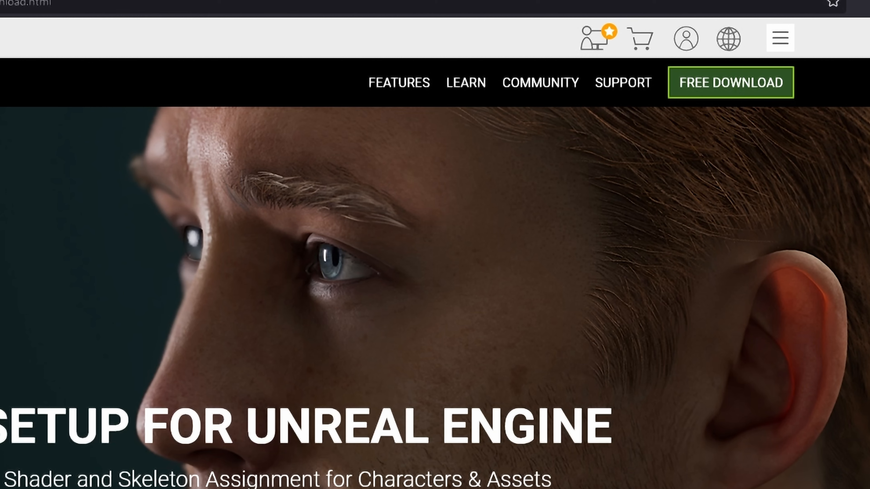
left_click(729, 83)
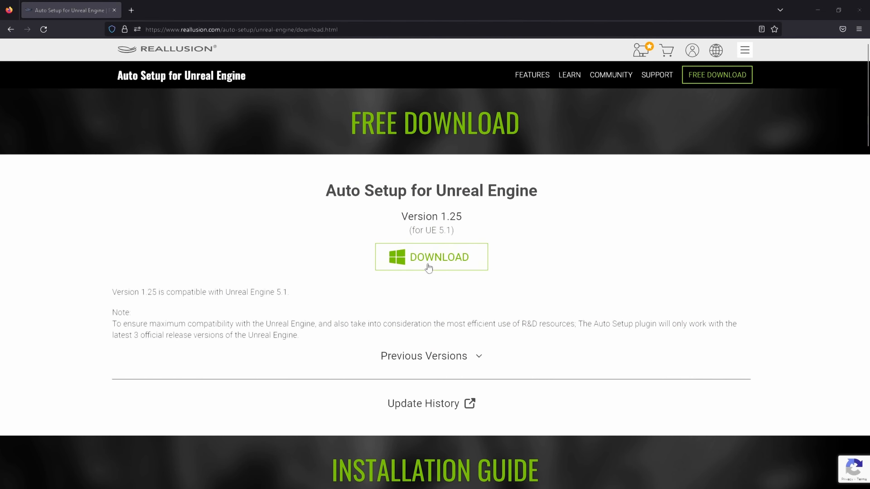
left_click(431, 356)
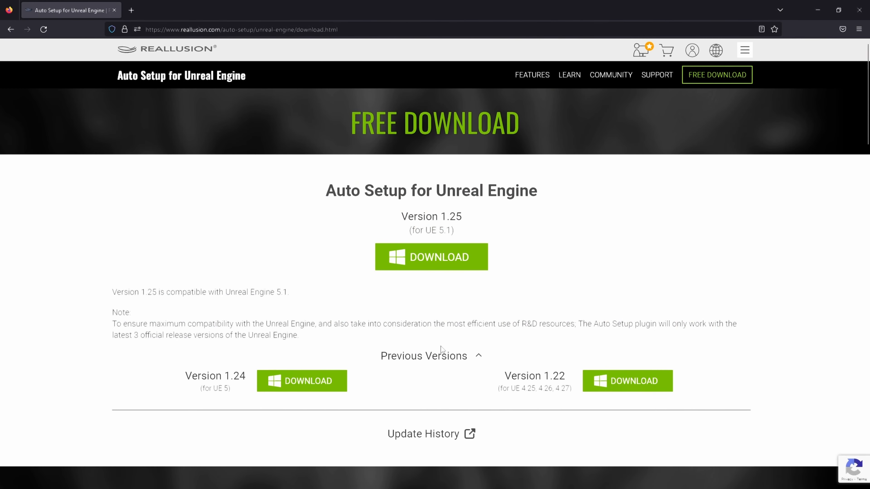
scroll("down", 3)
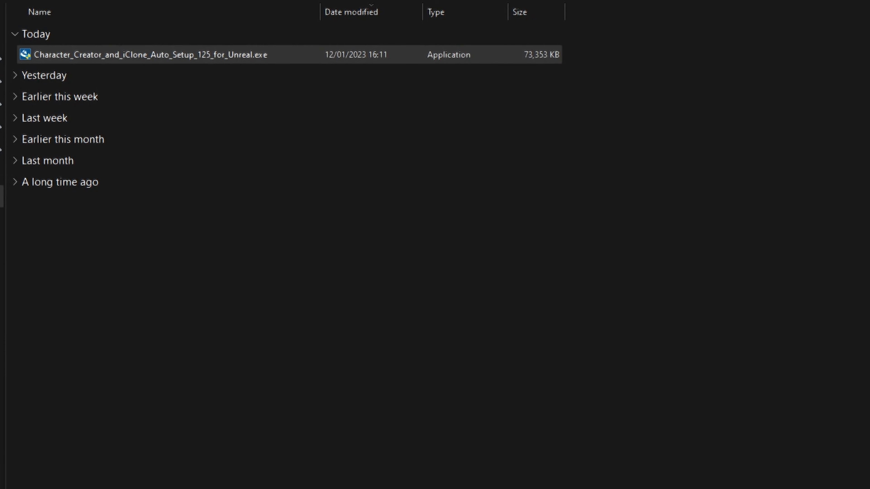
- Run the Auto Setup 1.25 installer, accept the licence and keep the default Shared Plugins destination
double_click(141, 54)
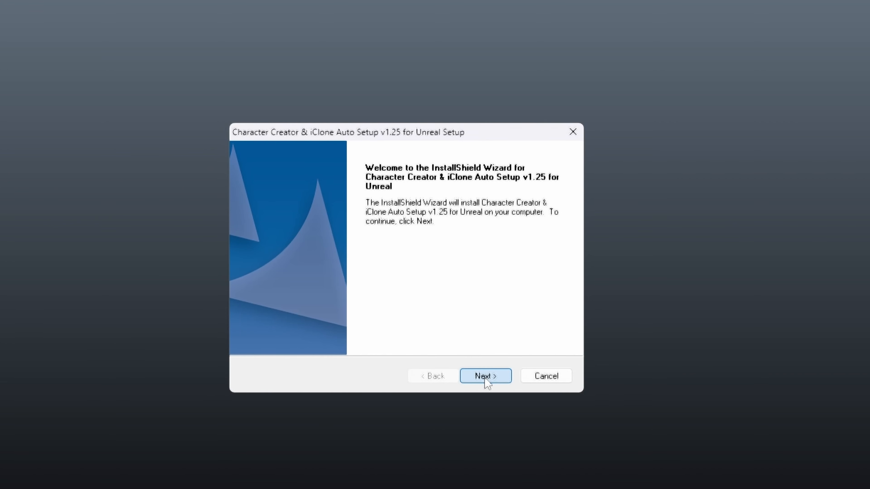
left_click(484, 376)
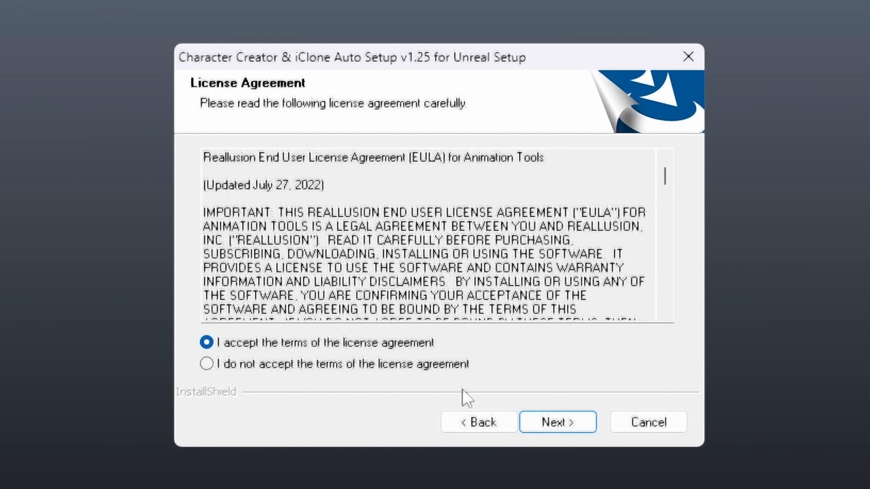
left_click(557, 422)
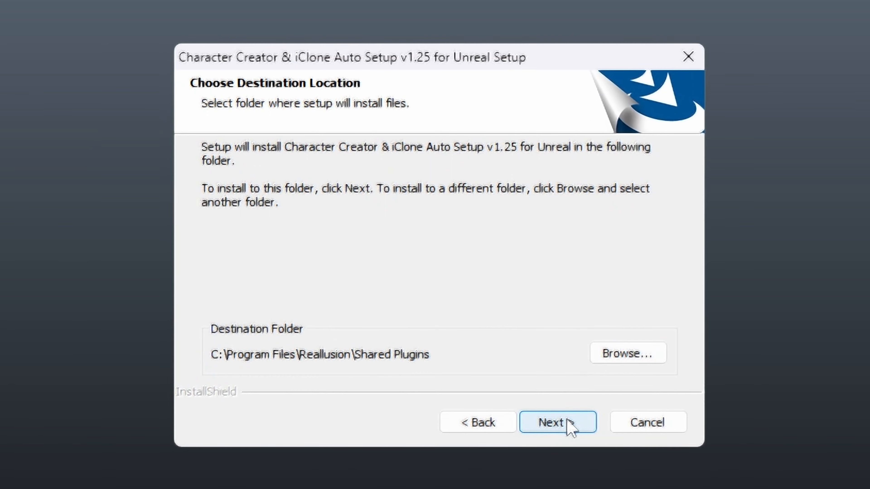
left_click(557, 422)
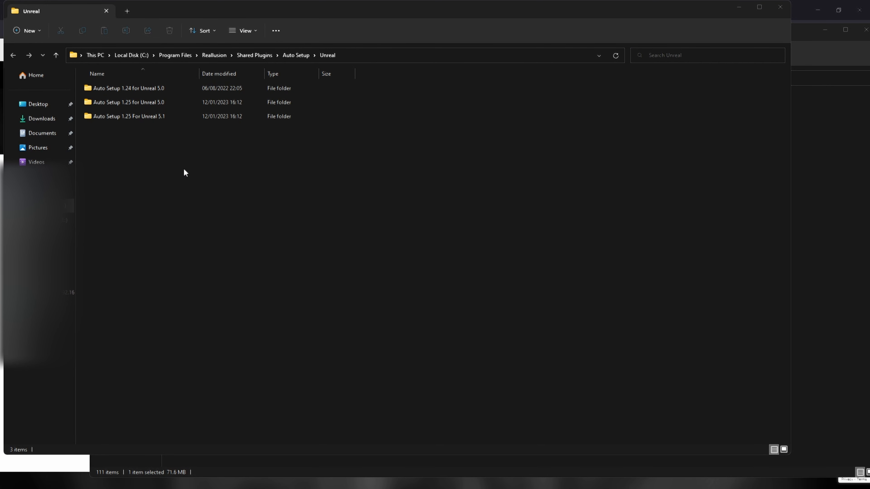
- Browse into the Auto Setup 1.25 for Unreal 5.0 package and copy its Plugins and CC_Shaders content
left_click(129, 102)
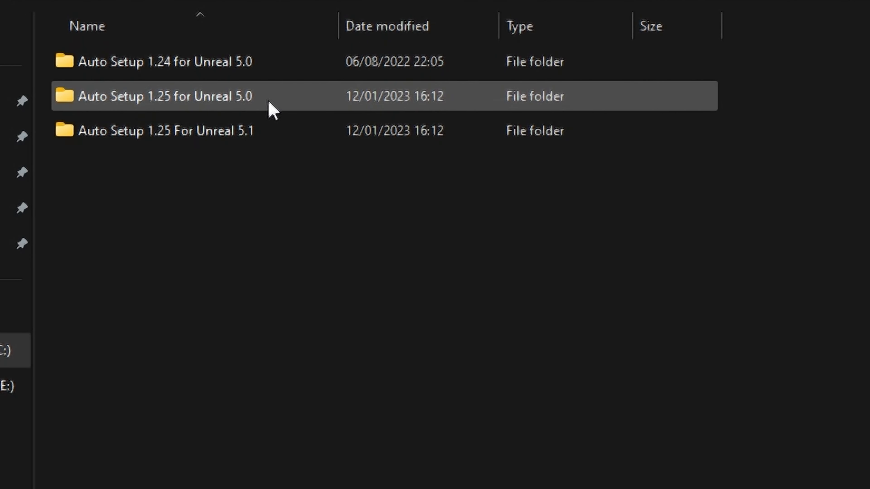
left_click(166, 131)
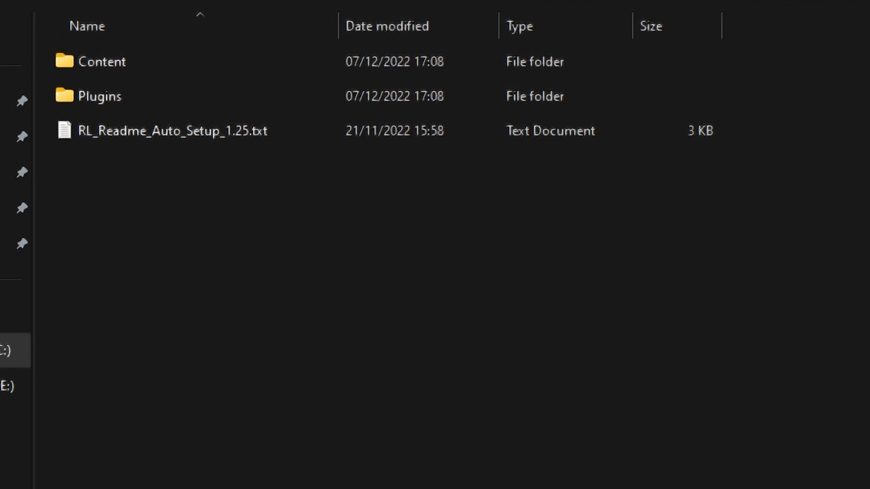
left_click(100, 61)
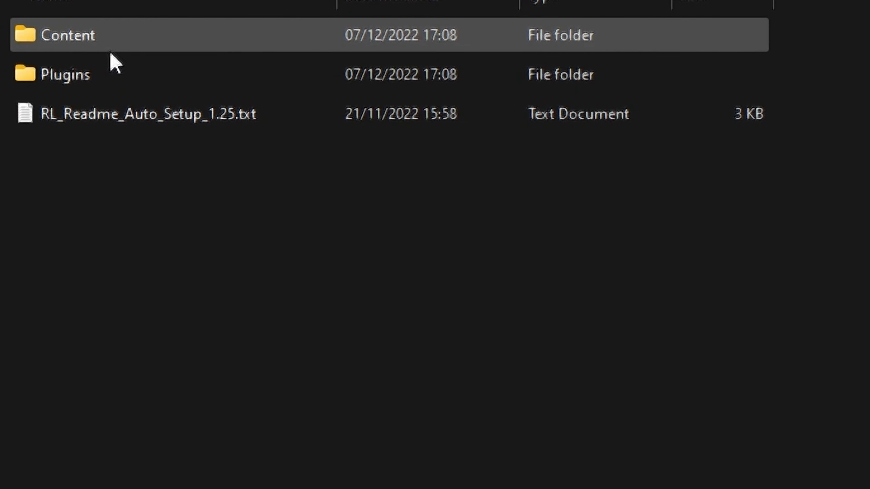
mouse_move(84, 74)
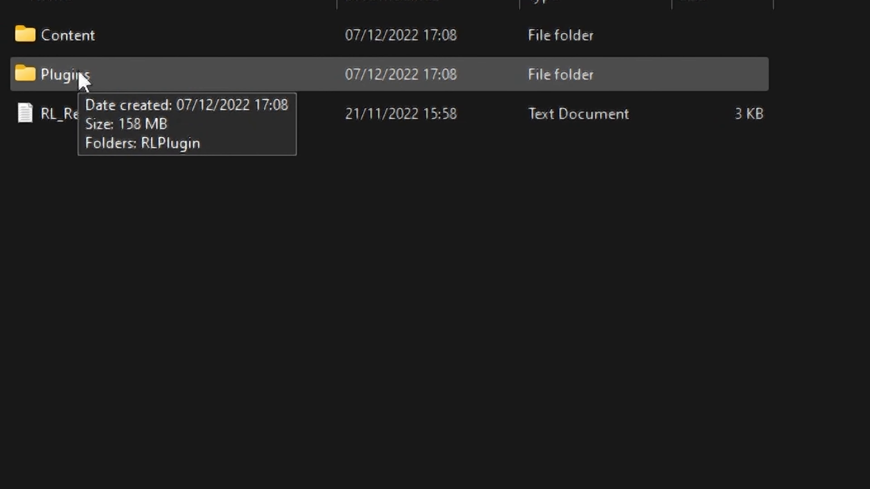
double_click(65, 73)
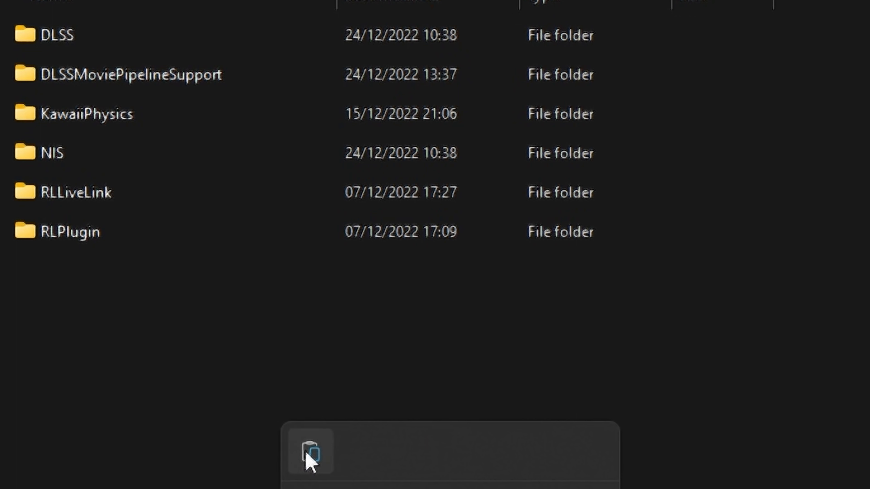
mouse_move(309, 451)
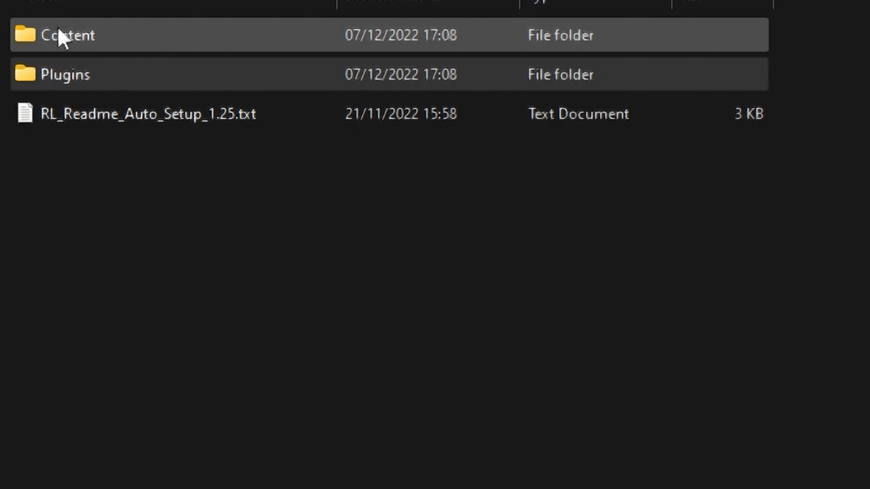
mouse_move(75, 37)
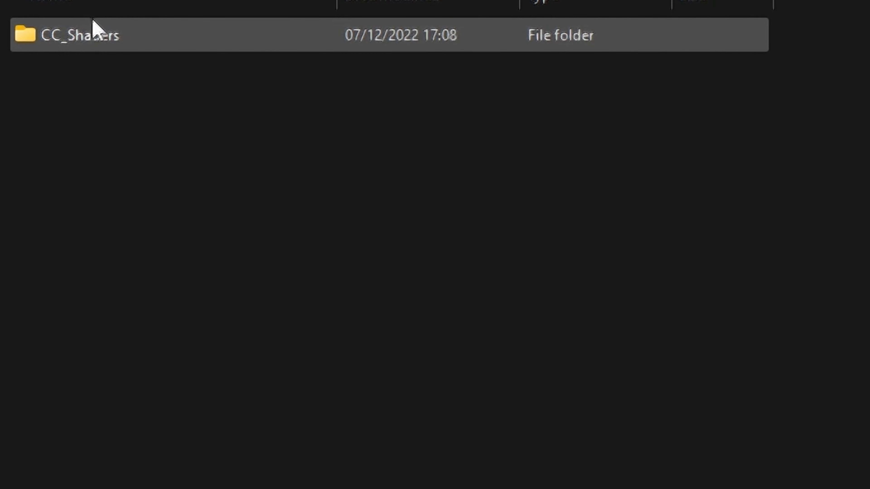
right_click(77, 34)
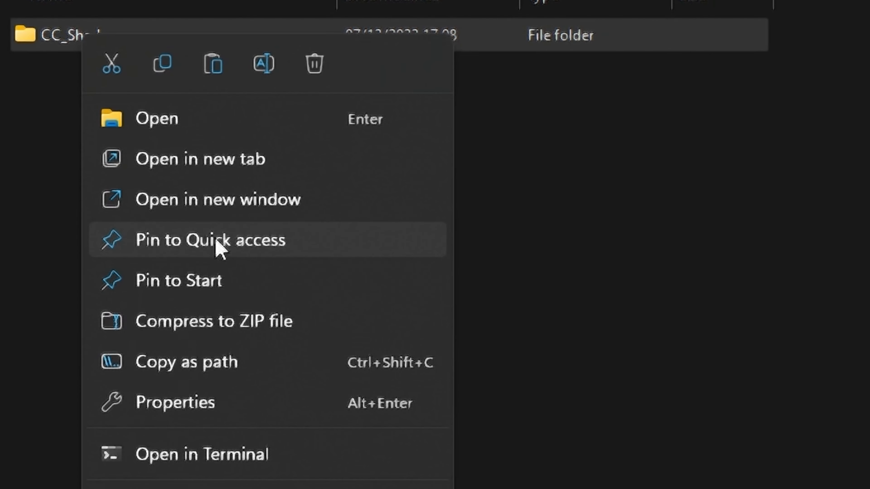
mouse_move(162, 64)
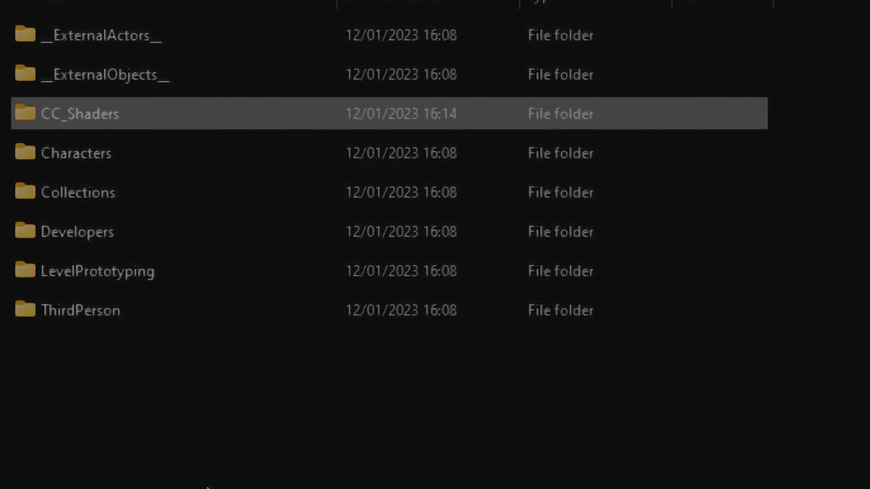
- Enable the Character Creator & iClone Auto Setup plugin in the Plugins manager
left_click(55, 5)
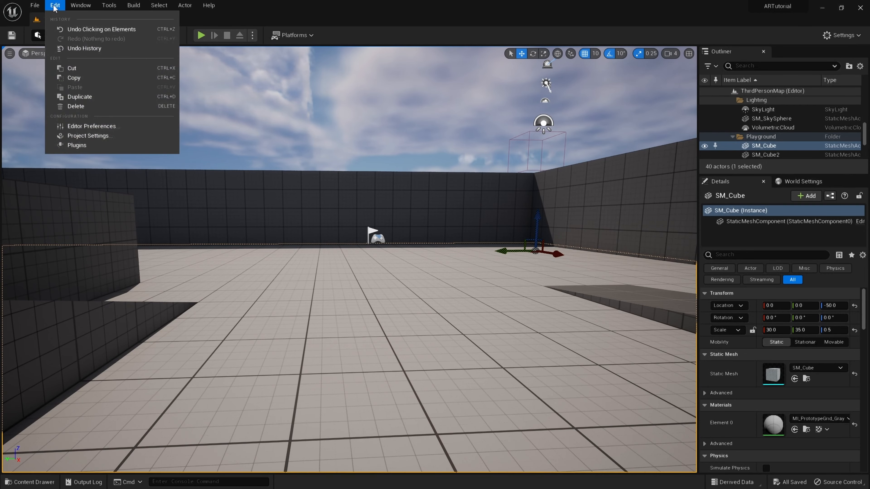
left_click(76, 145)
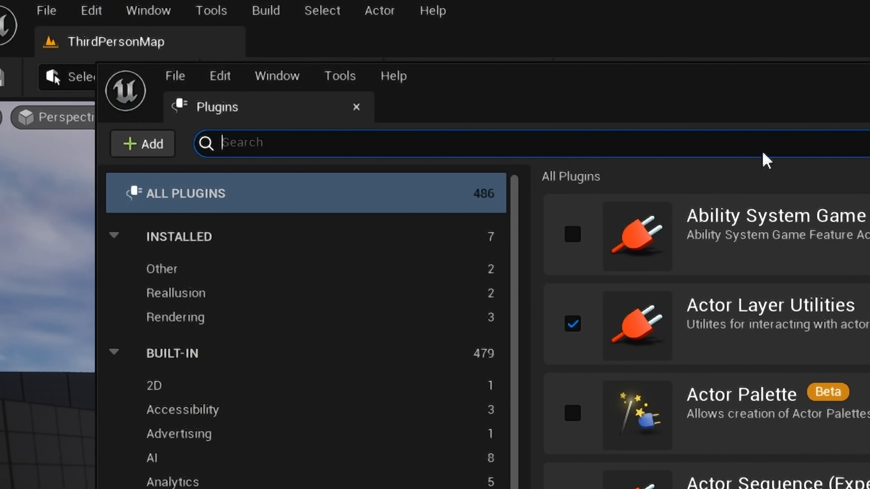
type("au")
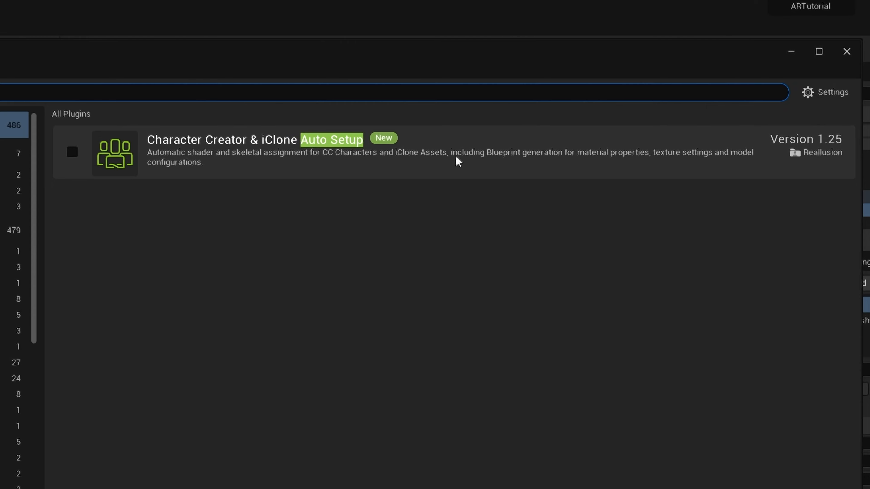
left_click(72, 152)
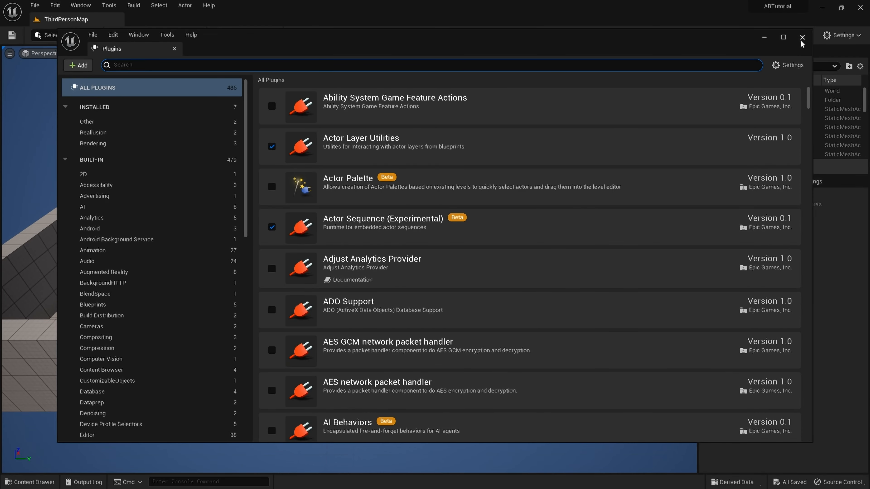
- Close the Plugins window and try the new Auto Setup toolbar tool
left_click(801, 37)
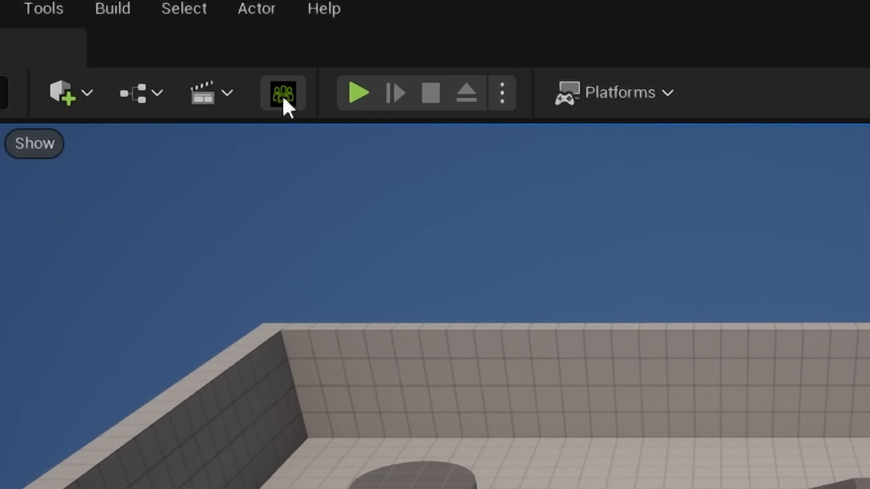
left_click(282, 92)
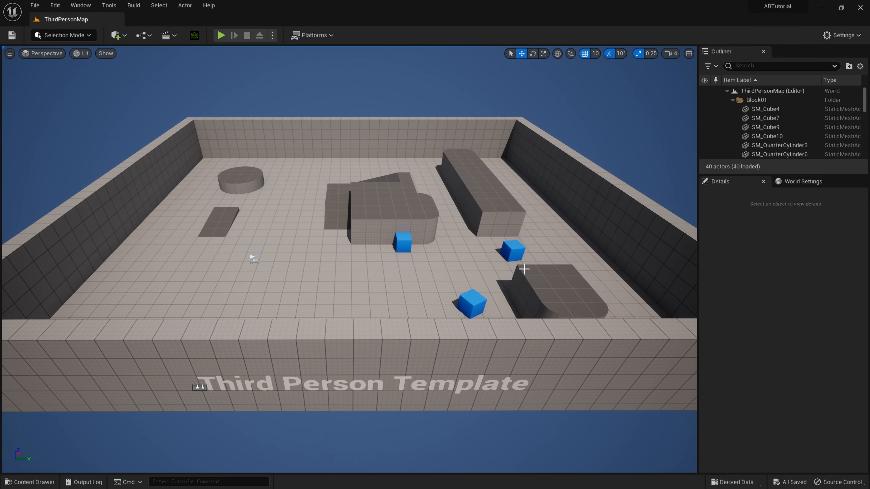
mouse_move(30, 481)
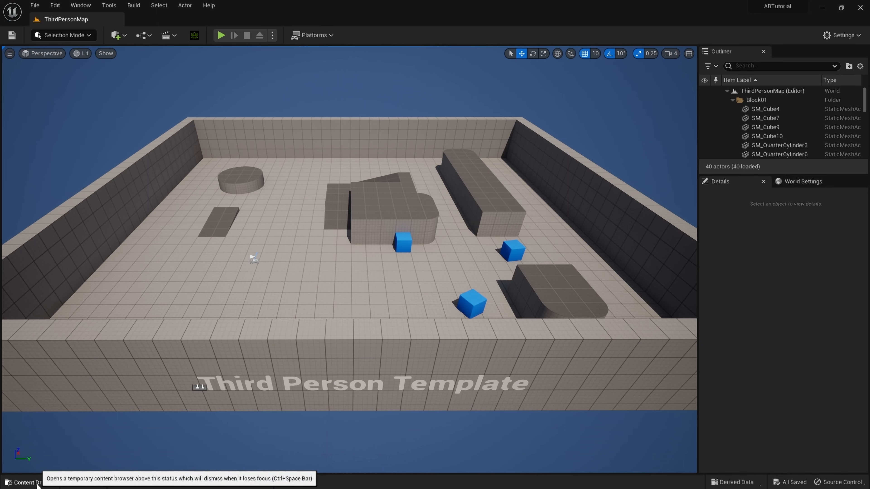
- Add a new Accurig folder under Content/Characters in the Content Drawer
left_click(30, 482)
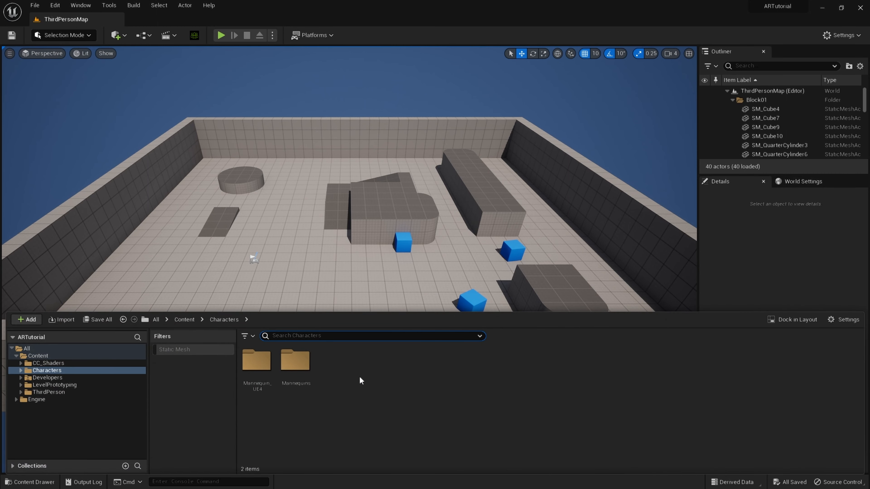
left_click(185, 319)
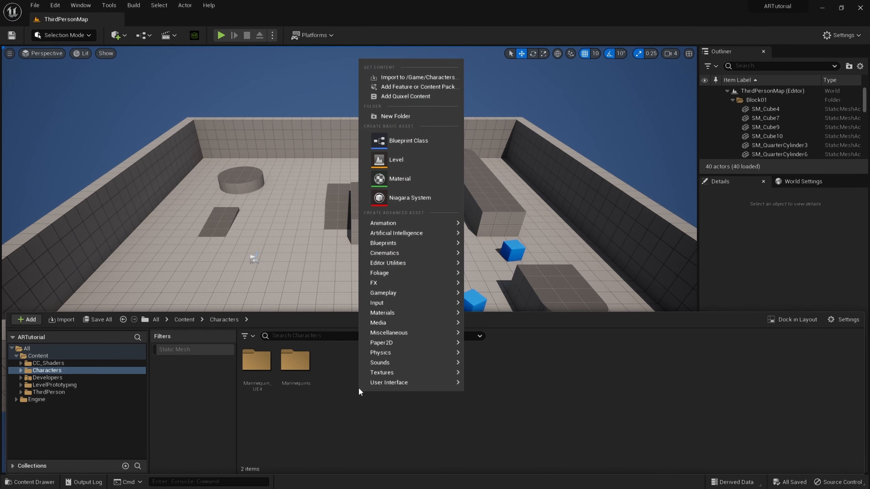
left_click(395, 116)
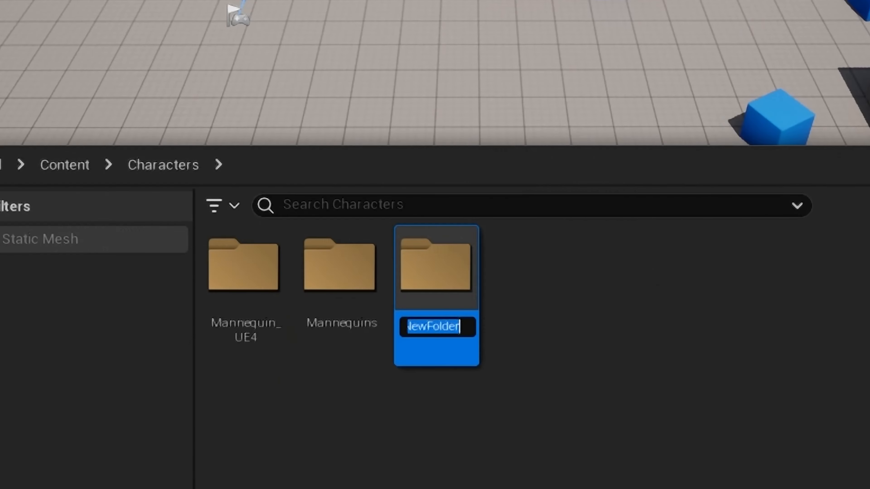
type("Accur")
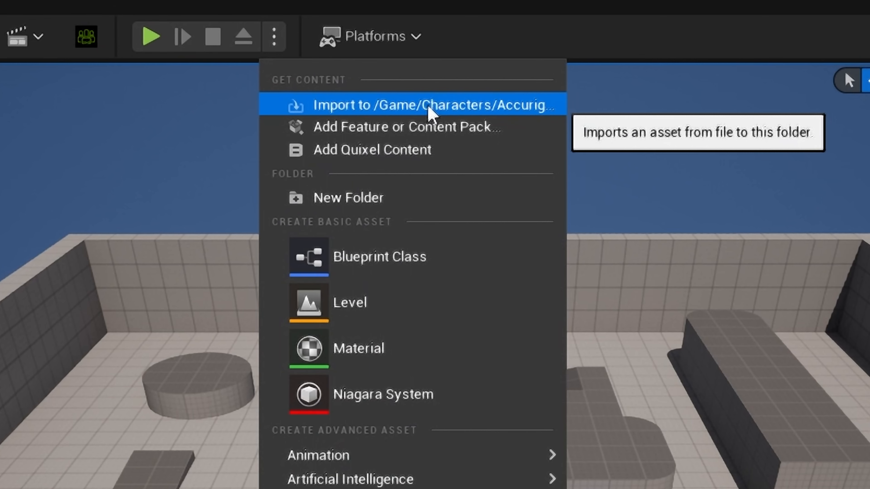
- Import dannieAR.fbx into /Game/Characters/Accurig, accepting Auto Setup with the Standard Shader
left_click(432, 104)
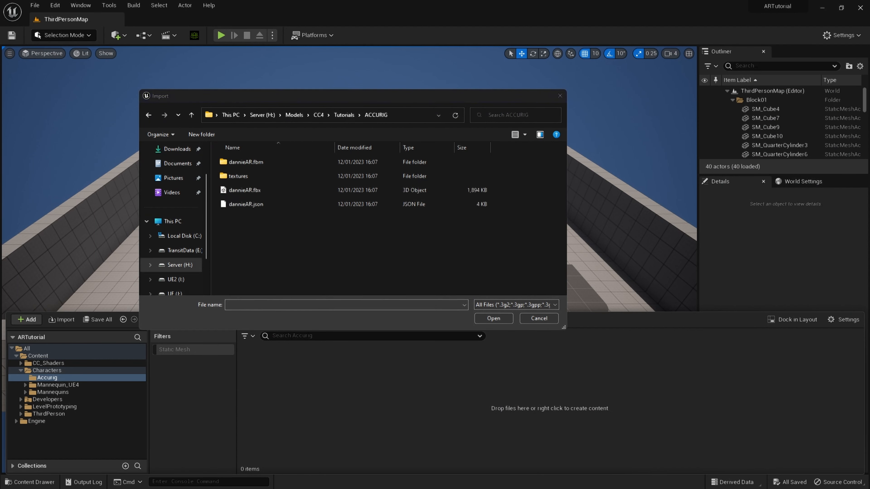
left_click(244, 190)
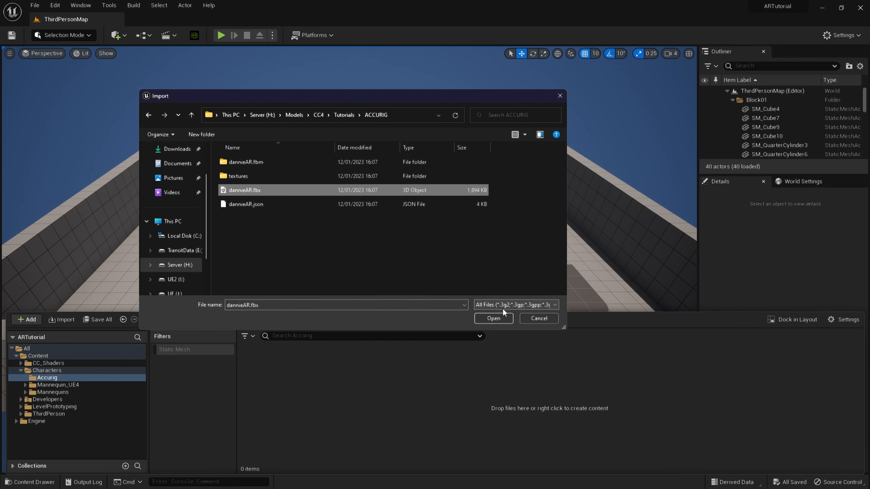
left_click(492, 318)
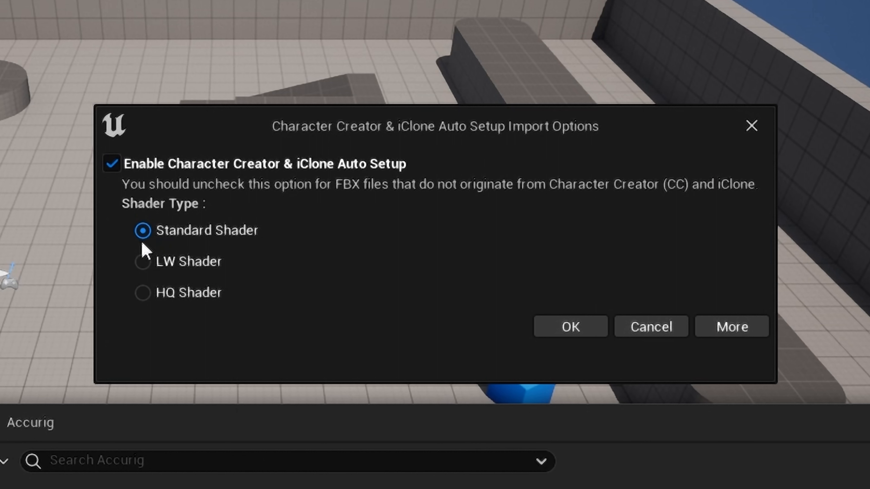
mouse_move(236, 246)
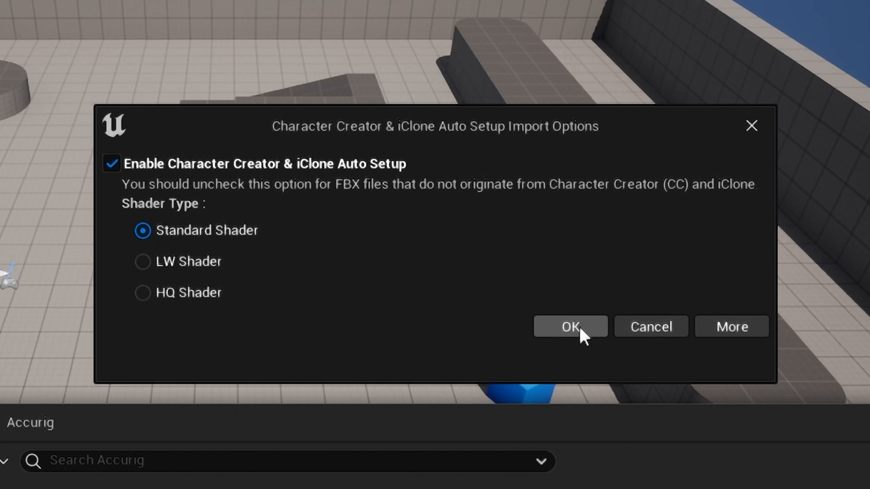
left_click(570, 326)
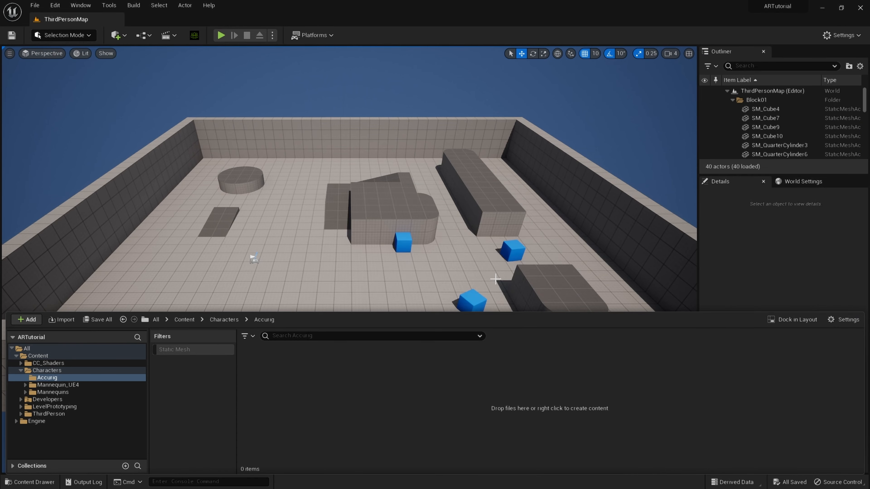
- Import dannieAR as a skeletal mesh with Create Physics Asset on and animations off
left_click(65, 319)
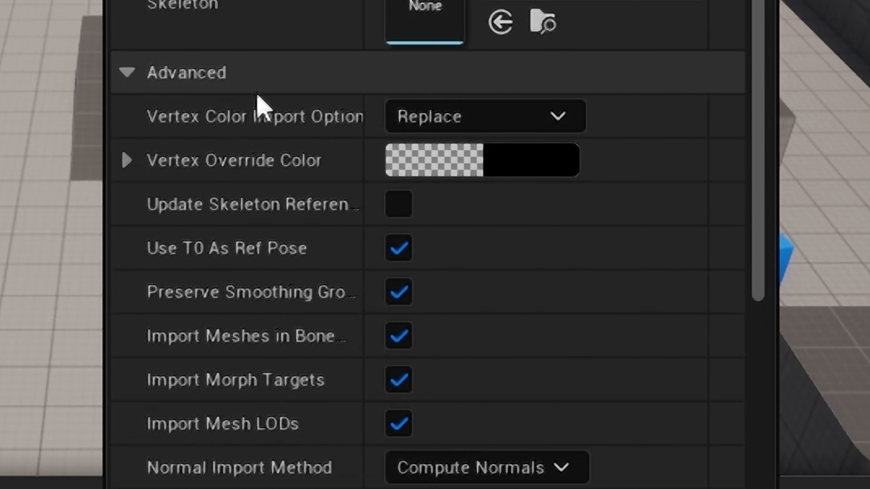
mouse_move(210, 255)
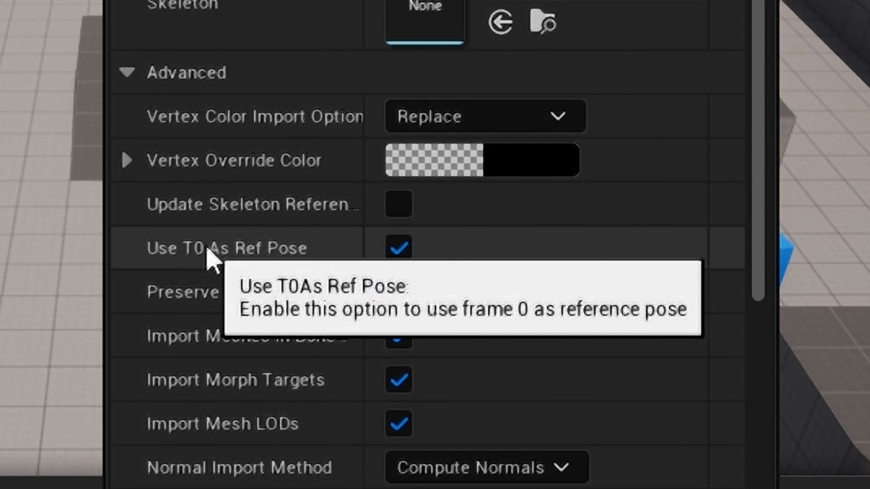
mouse_move(438, 270)
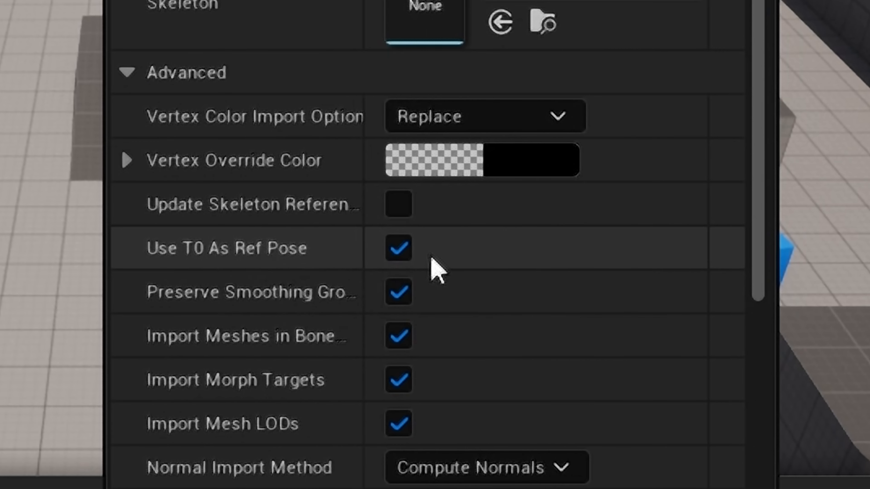
mouse_move(433, 383)
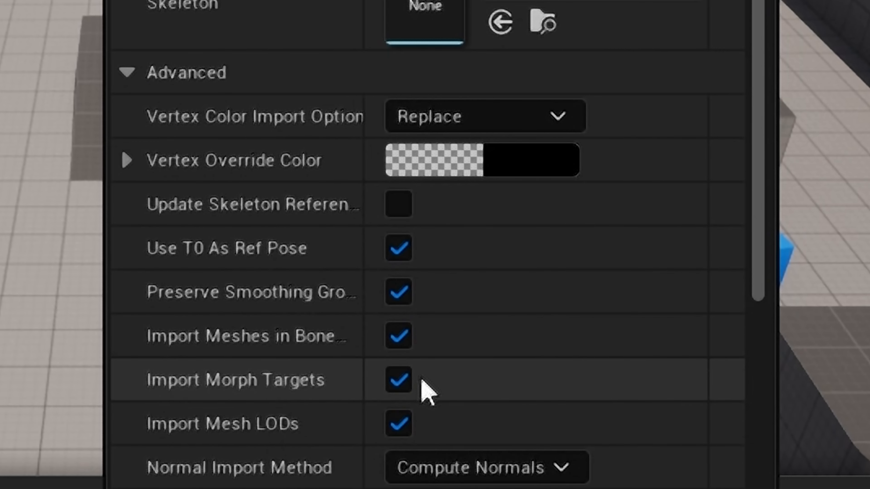
mouse_move(430, 438)
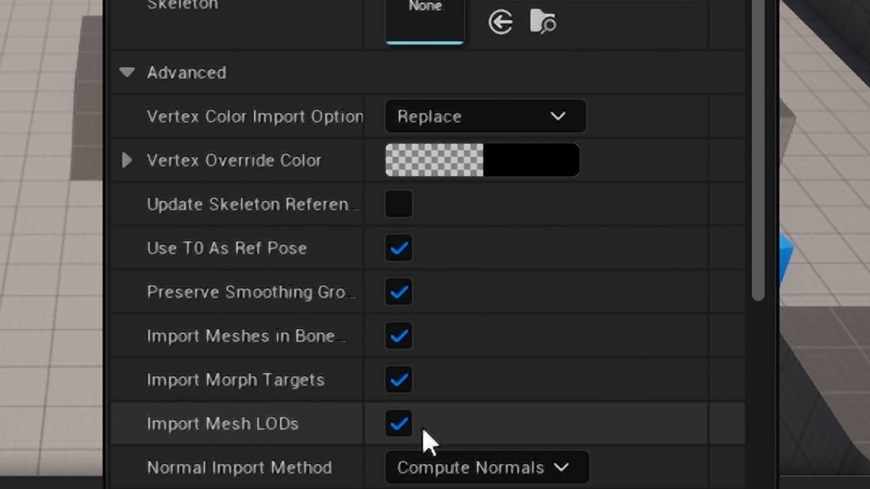
mouse_move(599, 350)
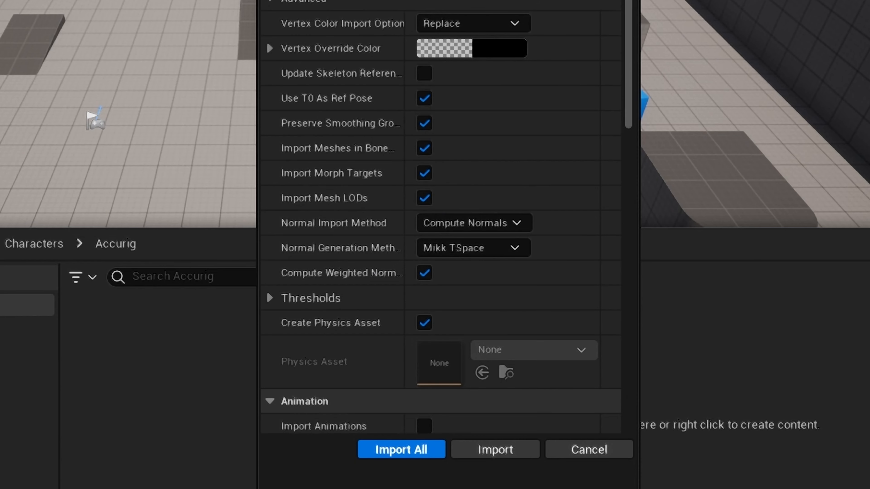
mouse_move(495, 449)
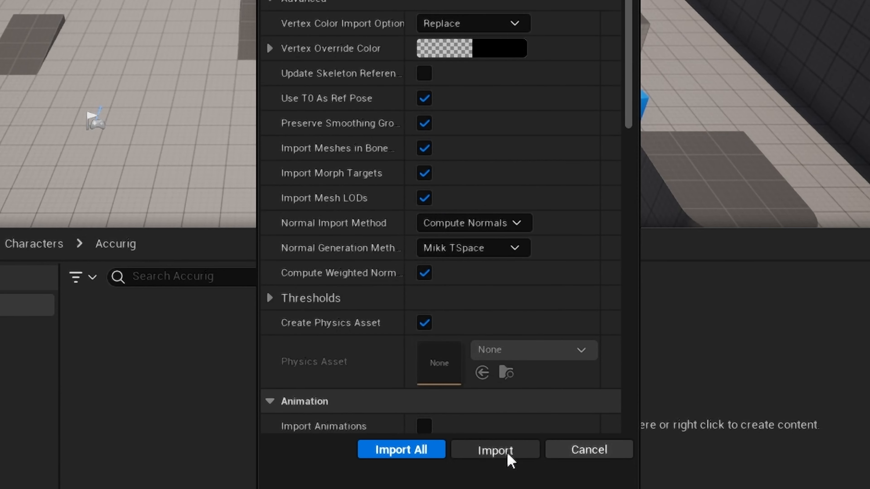
left_click(495, 449)
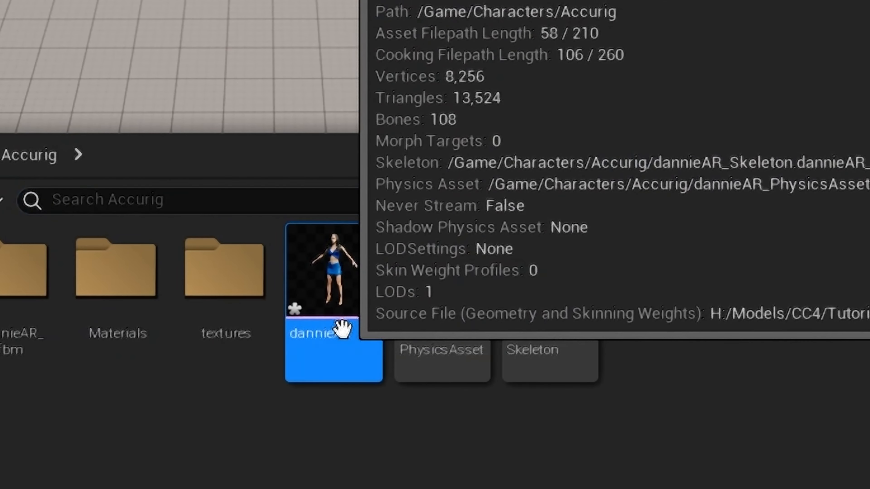
double_click(334, 267)
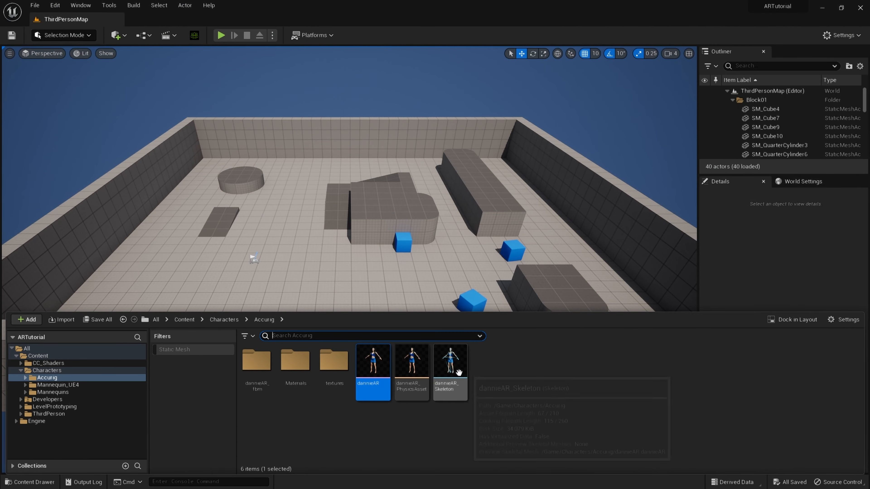
mouse_move(450, 363)
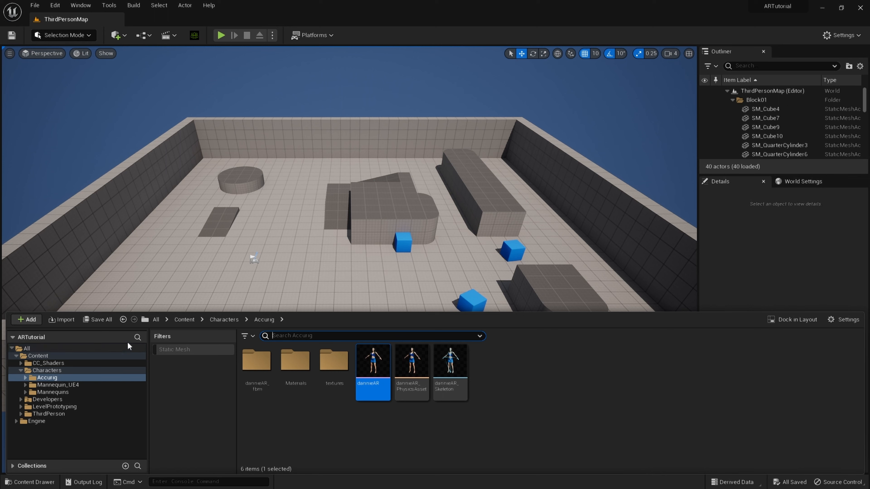
- Copy the three rig assets from Characters > Mannequin_UE4 > Rigs into the Accurig folder
left_click(183, 319)
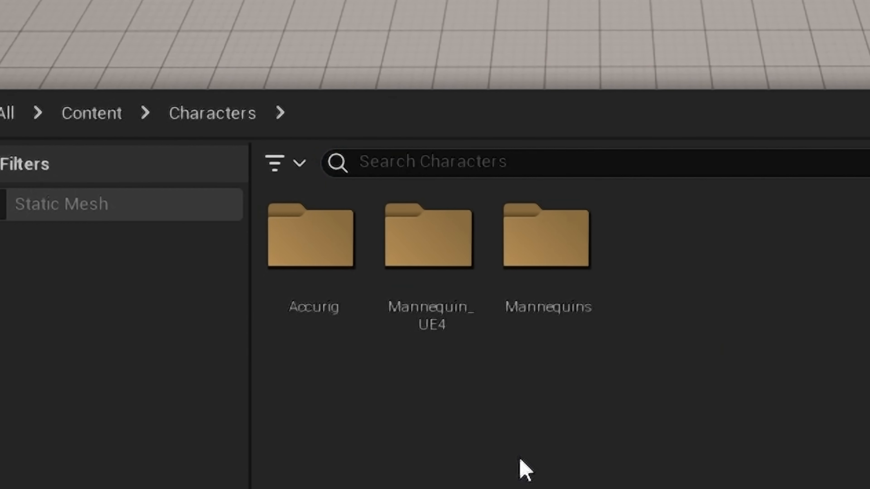
double_click(429, 237)
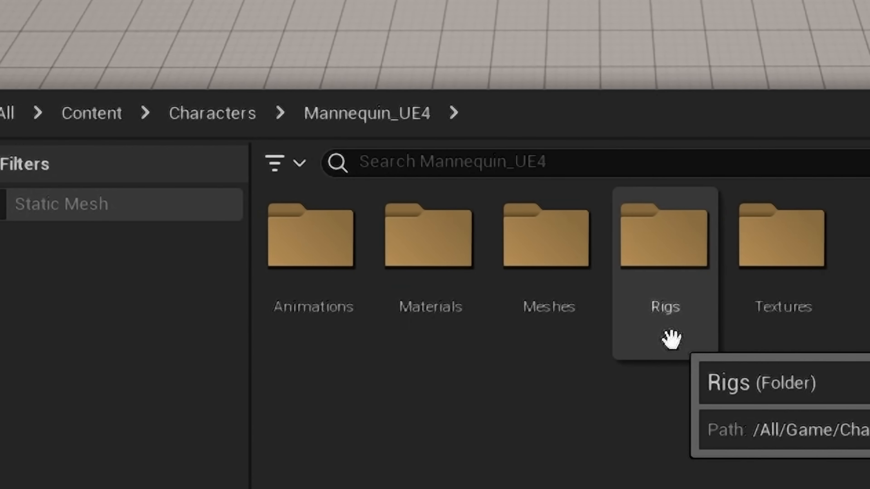
double_click(664, 236)
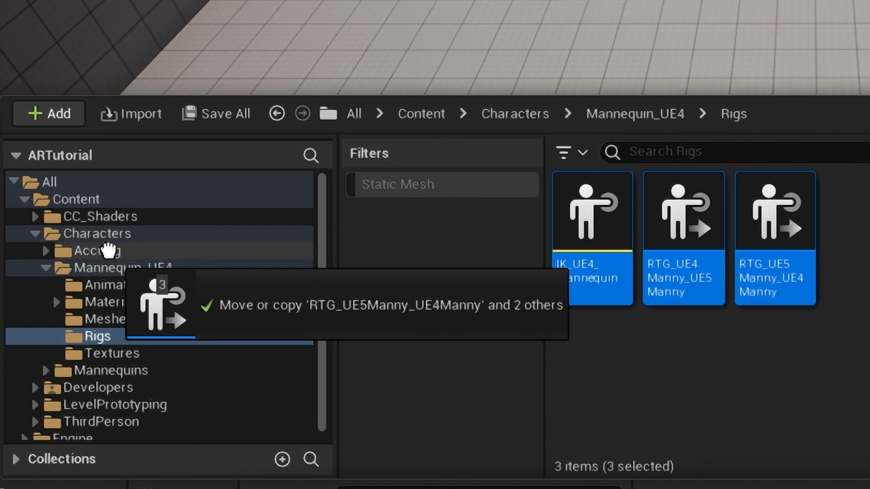
left_click(104, 250)
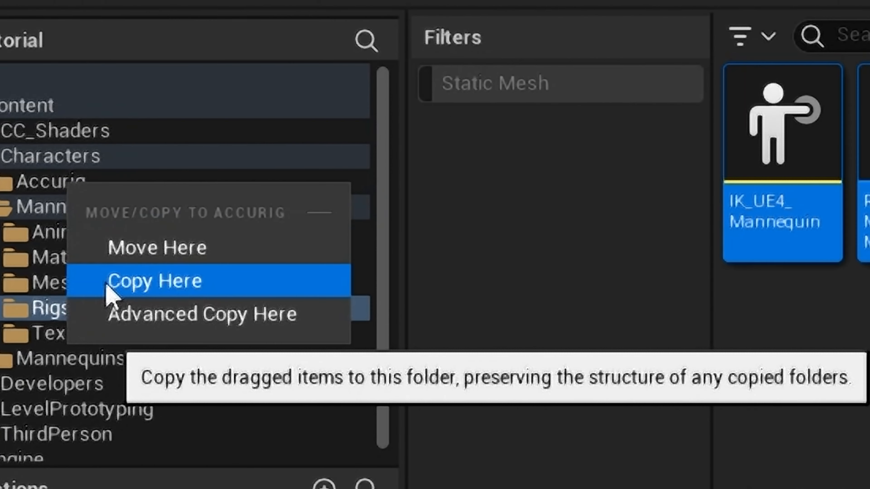
left_click(155, 281)
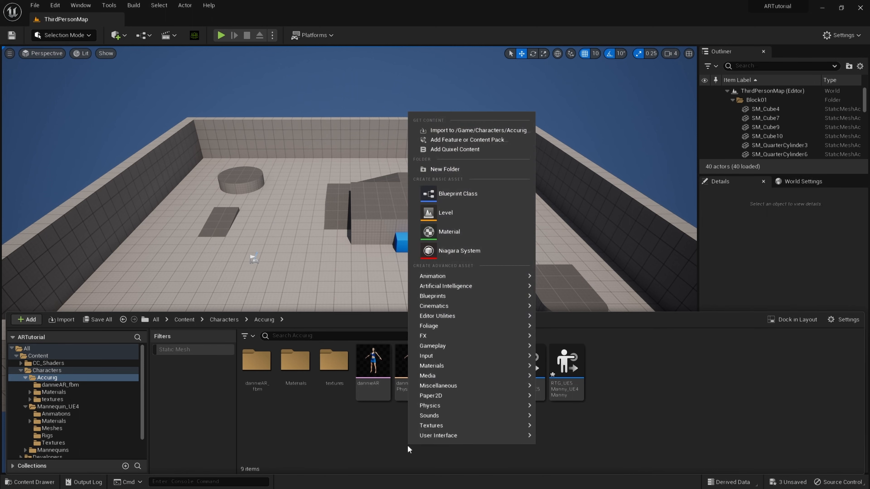
- Create a Rigs folder in Accurig and rename the copied rigs Accurig, RTG_Accurig_UE5Manny, RTG_UE5Manny_Accurig
left_click(444, 168)
type("Rigs")
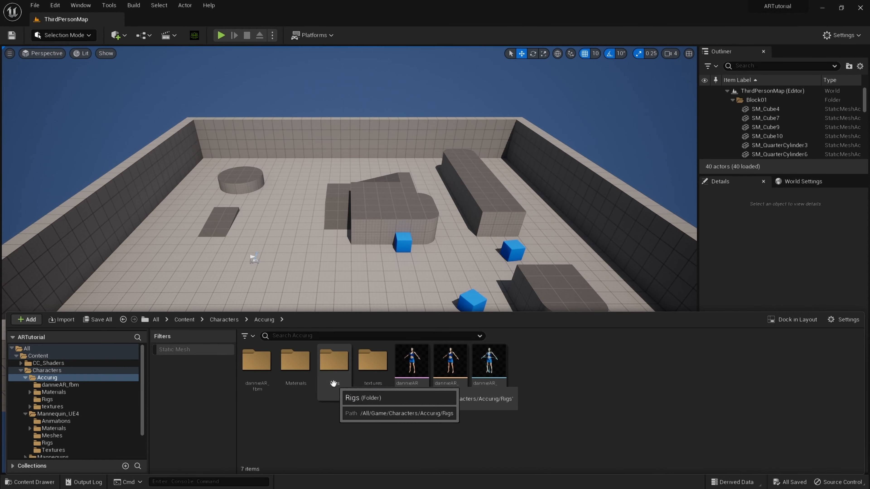
double_click(333, 360)
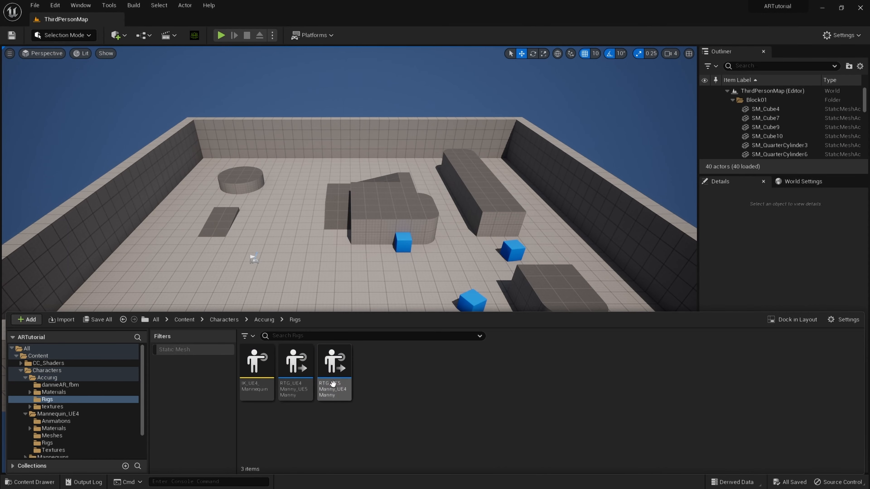
left_click(256, 361)
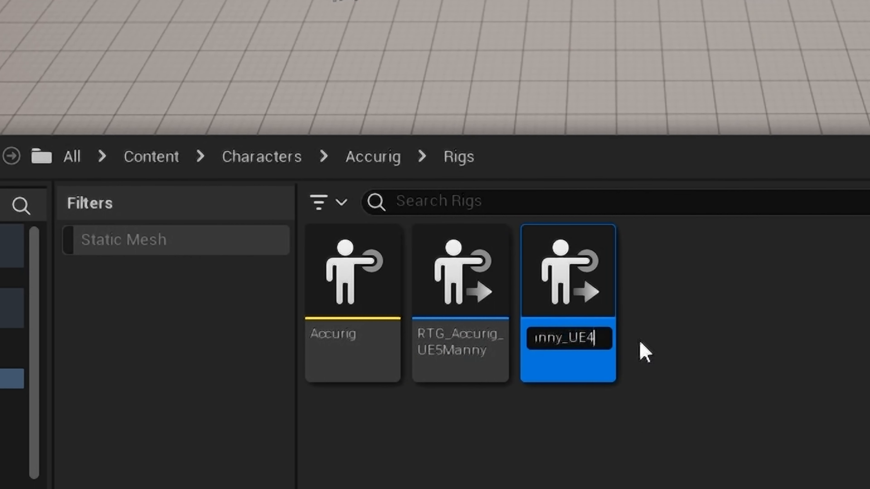
type("5Manny_")
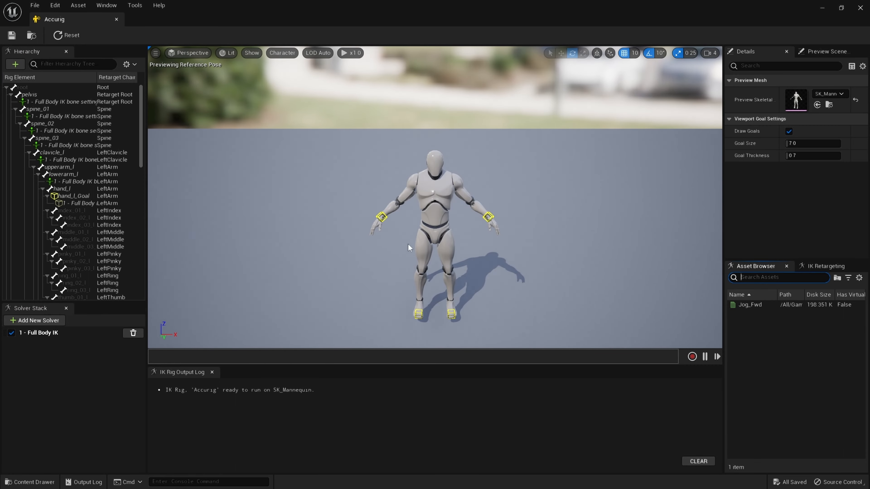
- Set the Accurig IK rig's preview skeletal mesh to dannieAR and save it via File > Save
left_click(844, 93)
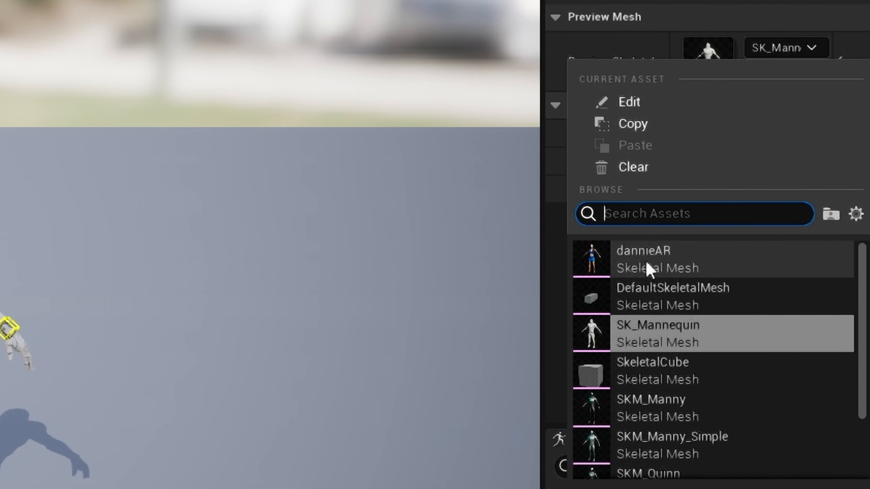
mouse_move(654, 267)
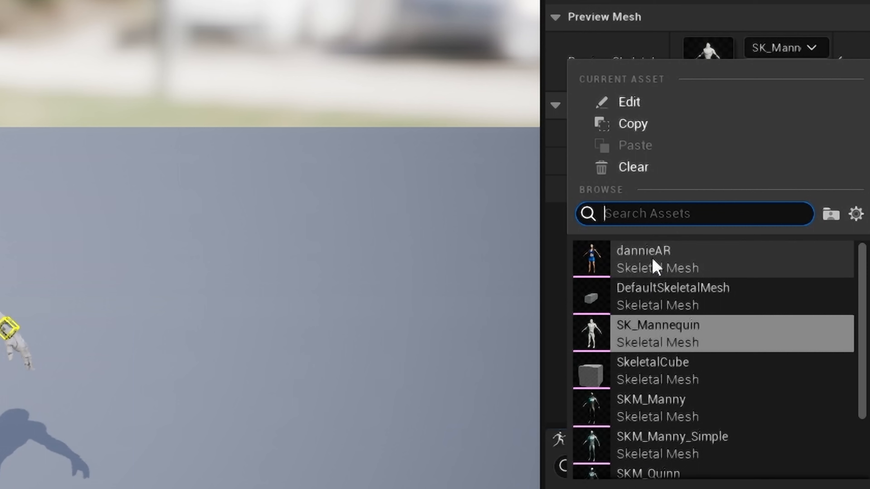
left_click(643, 250)
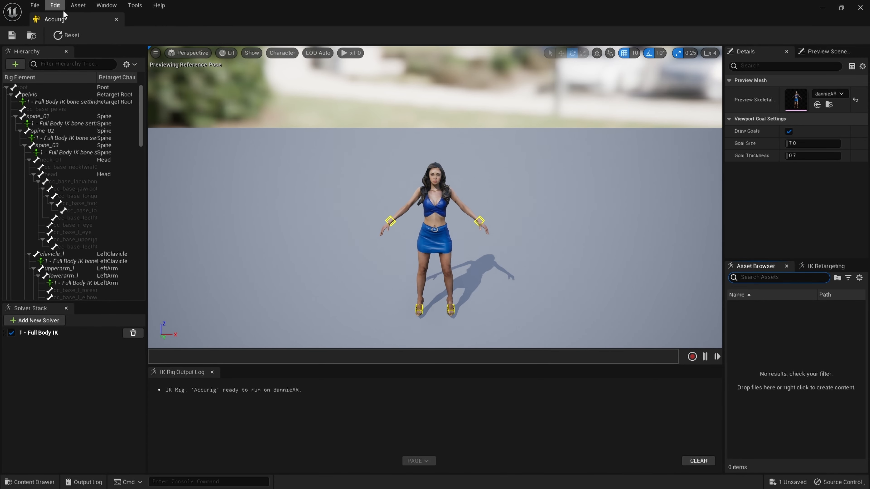
left_click(34, 5)
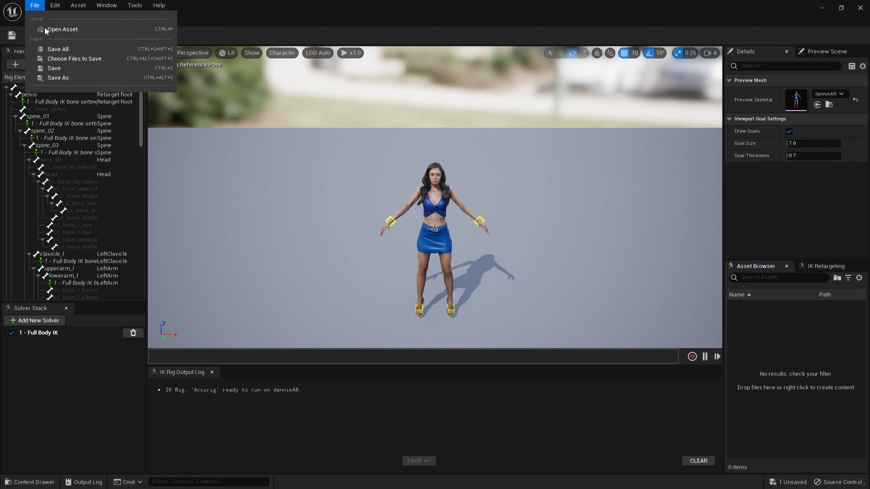
left_click(58, 49)
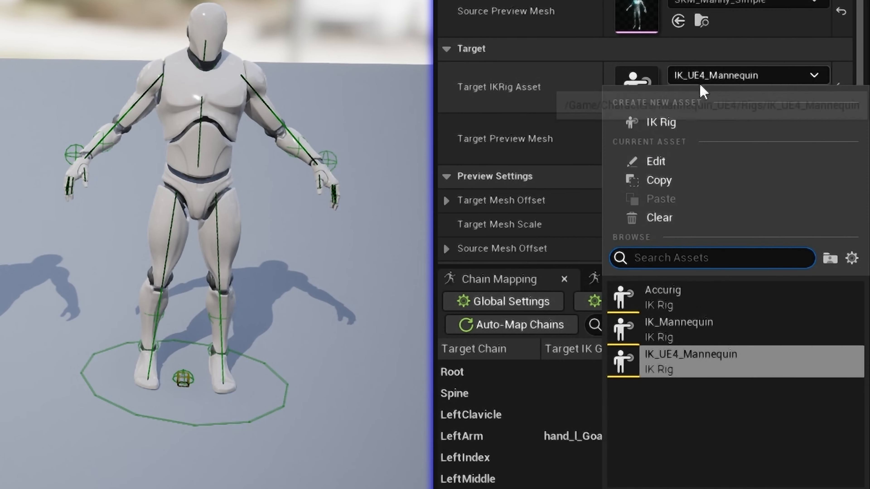
- Set the retargeter's Target IKRig to Accurig and preview the MF_Idle animation
left_click(690, 353)
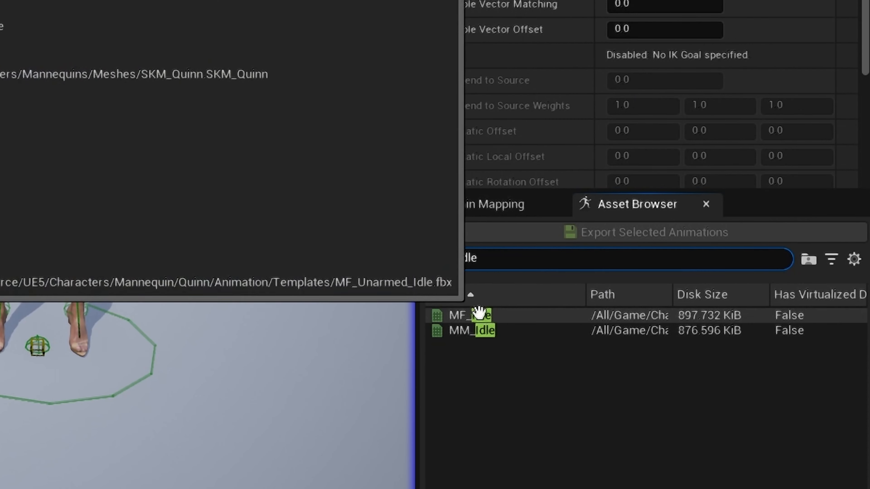
left_click(466, 316)
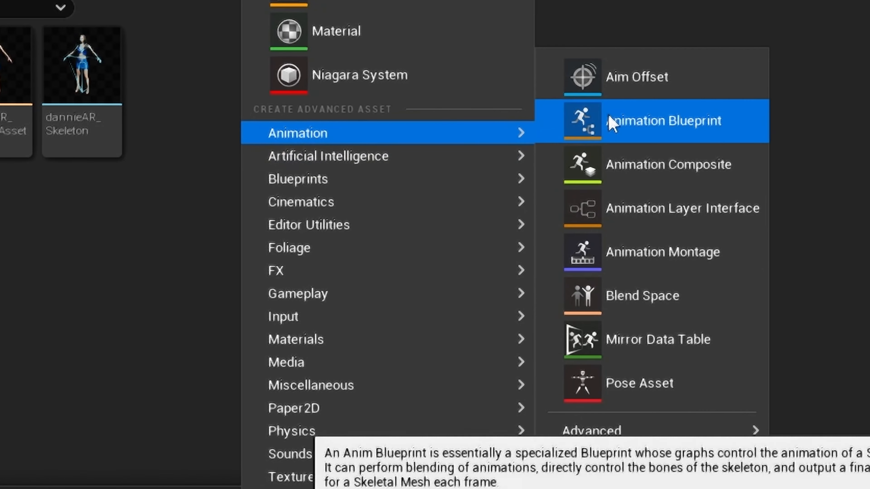
- Create an Animation Blueprint on dannieAR_Skeleton from the Content Browser's Animation menu
left_click(664, 120)
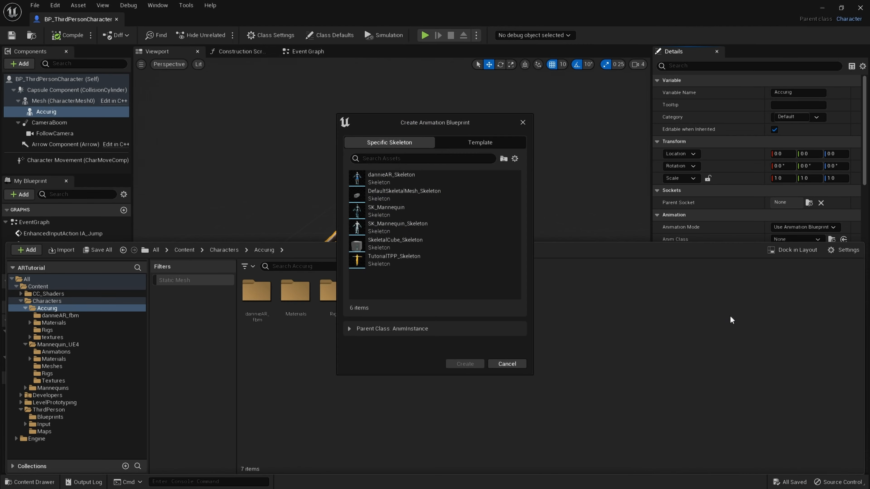
mouse_move(391, 178)
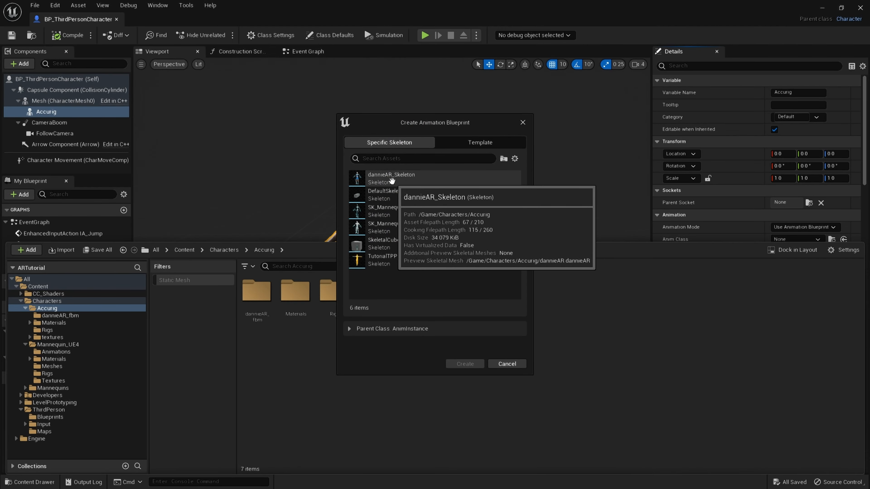
left_click(390, 178)
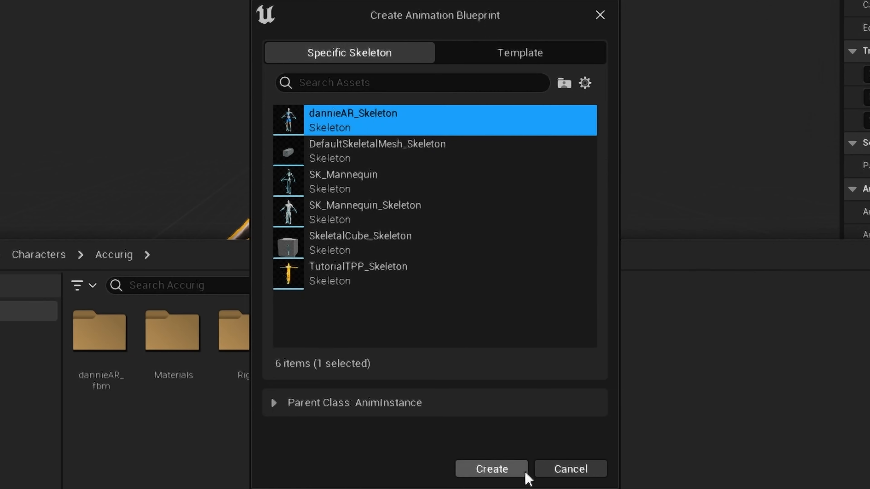
left_click(491, 469)
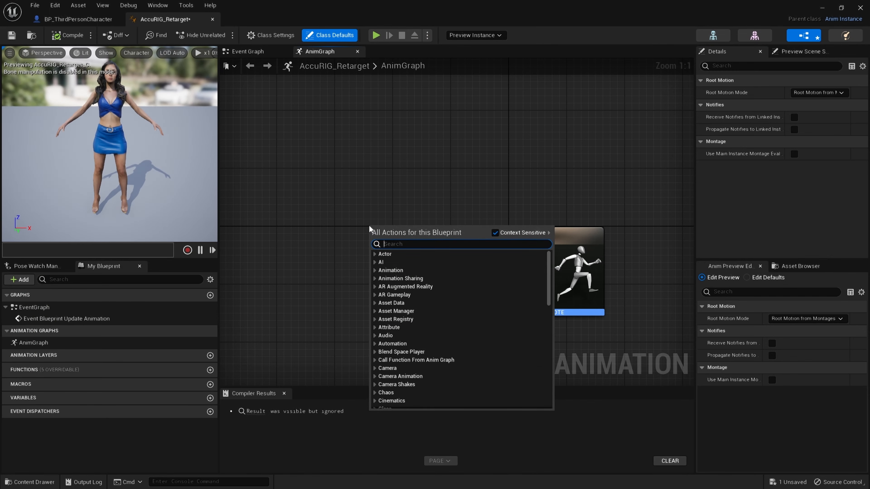
- Add a Retarget Pose From Mesh node with its IK Retargeter asset set, then view RTG_UE5Manny_Accurig
type("ret")
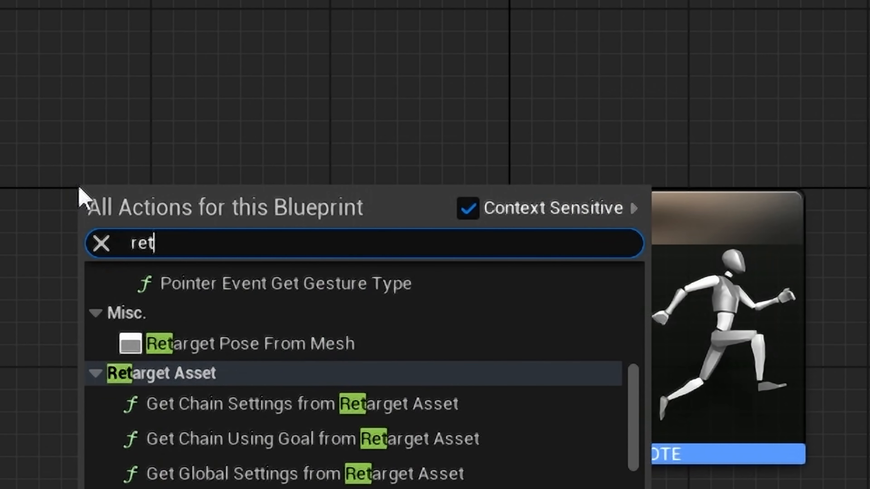
type("arget")
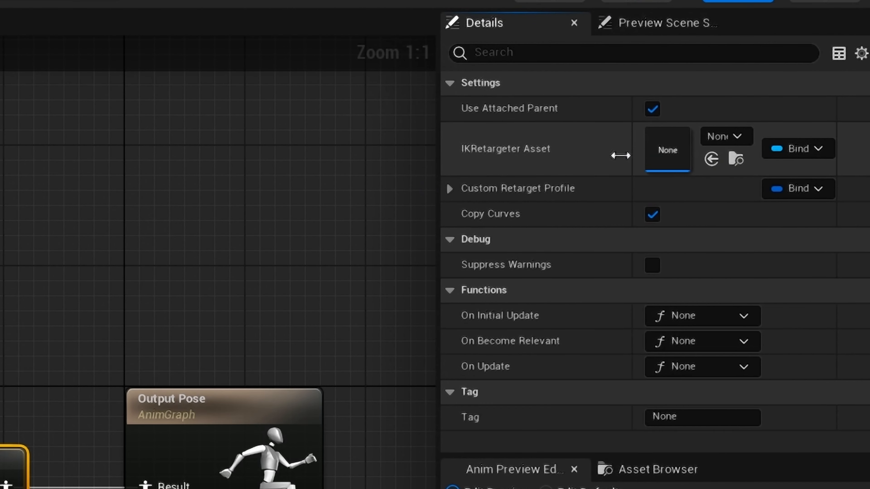
left_click(722, 136)
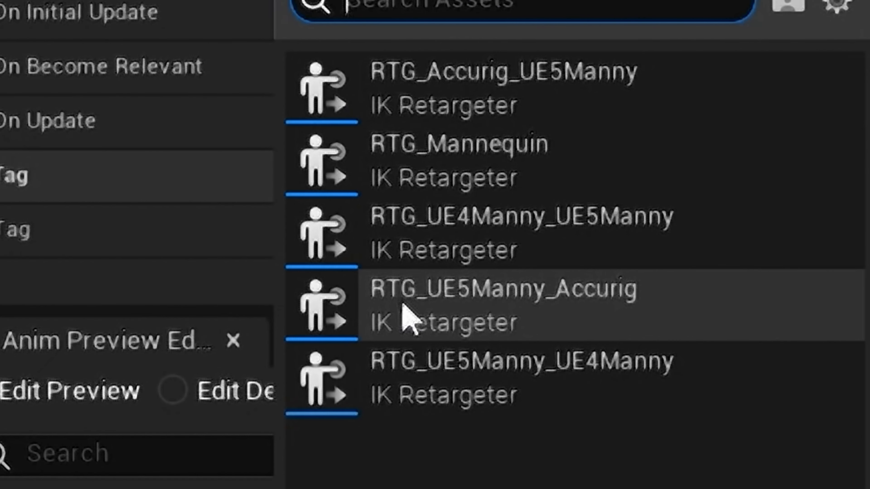
mouse_move(438, 327)
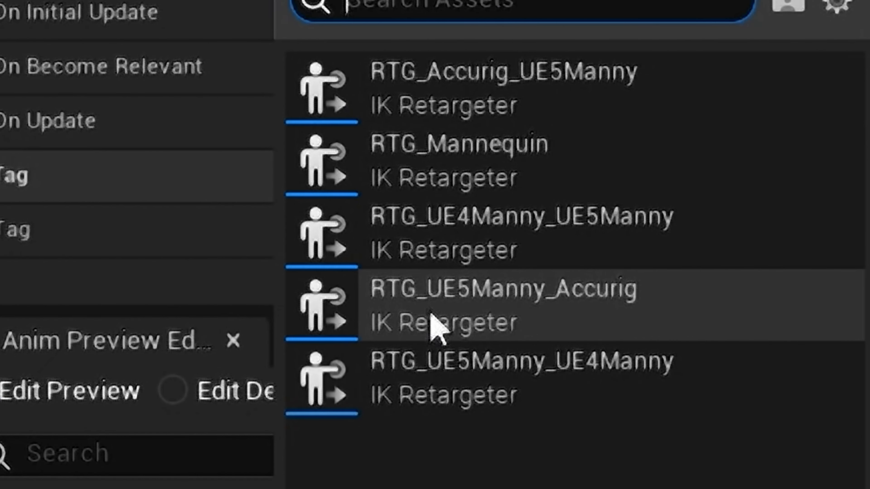
mouse_move(608, 311)
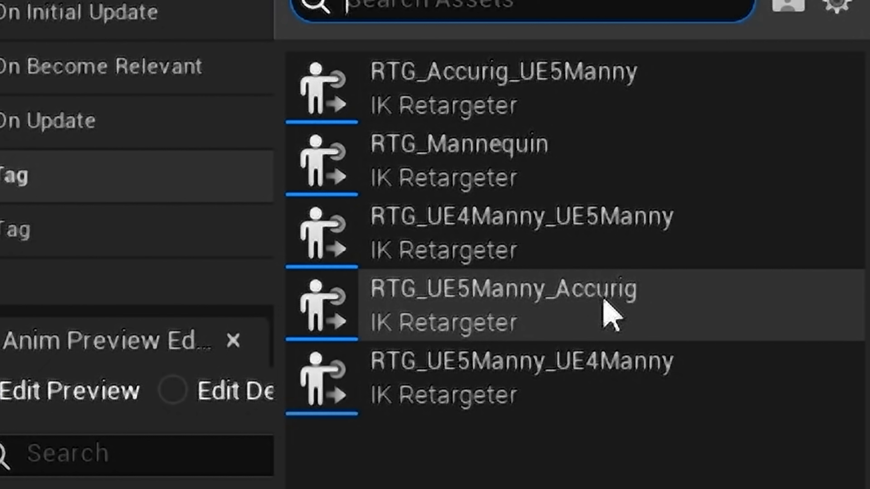
mouse_move(493, 333)
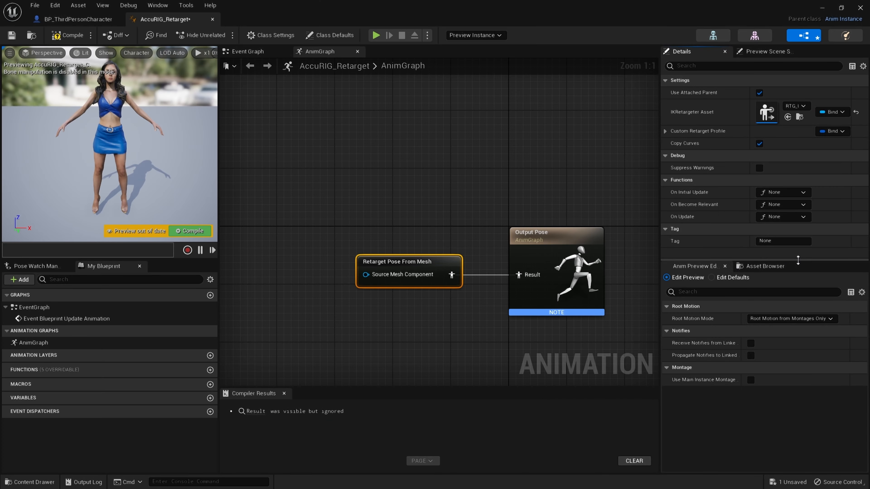
left_click(268, 19)
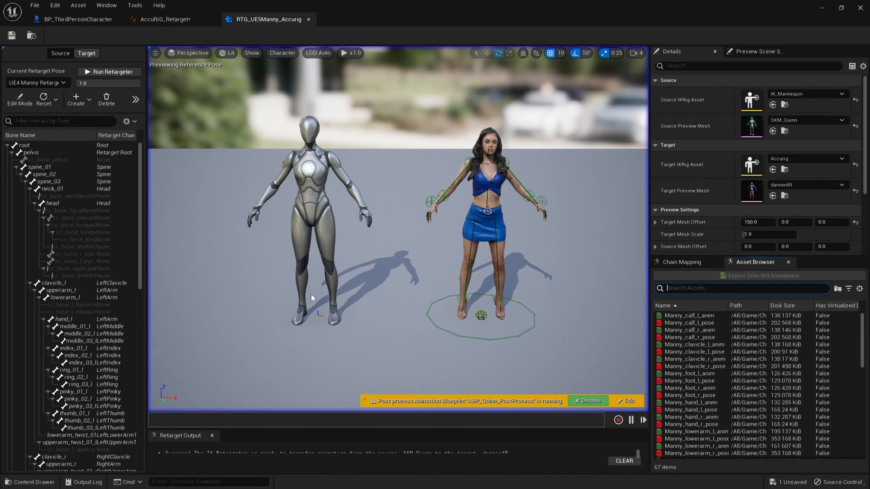
mouse_move(441, 277)
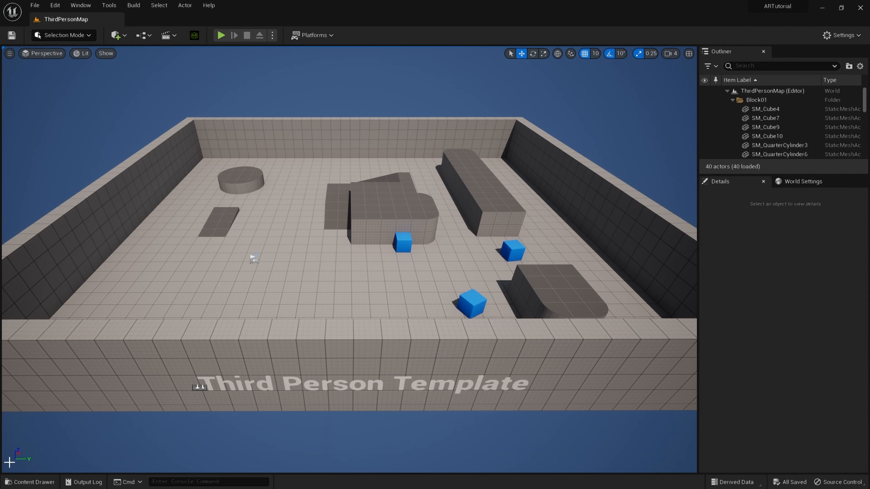
- Browse Content > ThirdPerson > Blueprints and load the BP_ThirdPersonCharacter blueprint
left_click(30, 482)
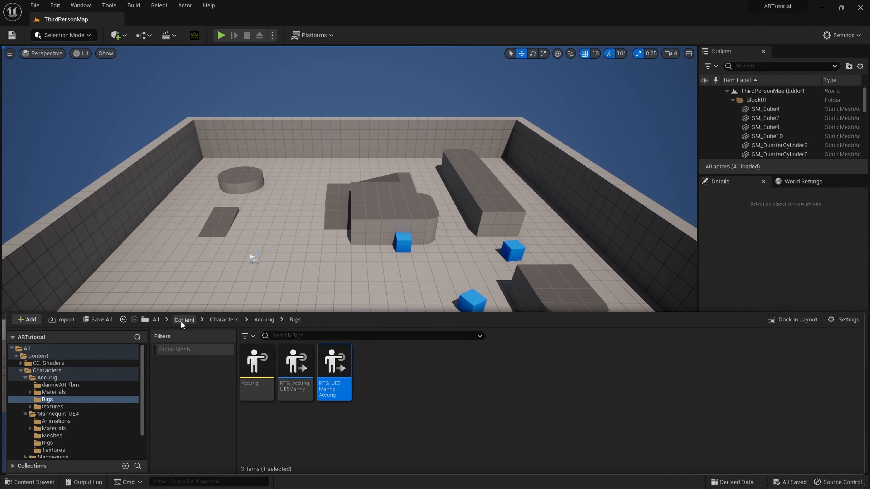
left_click(185, 320)
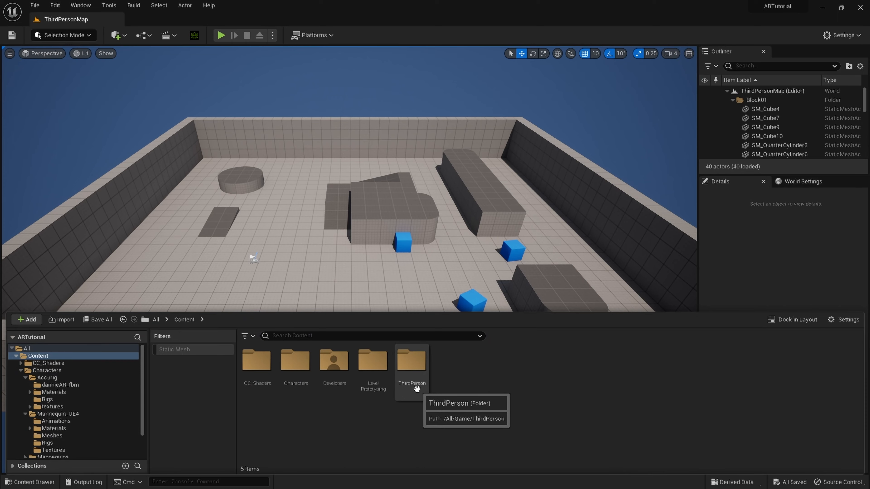
double_click(411, 359)
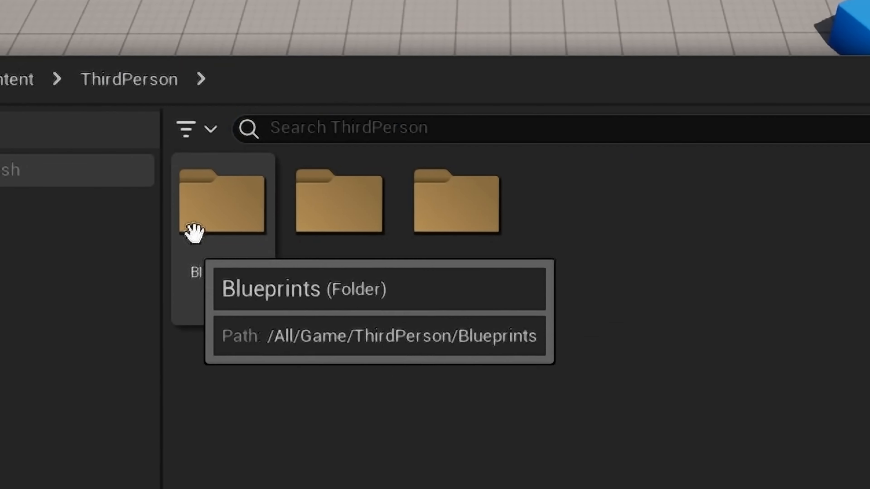
double_click(222, 202)
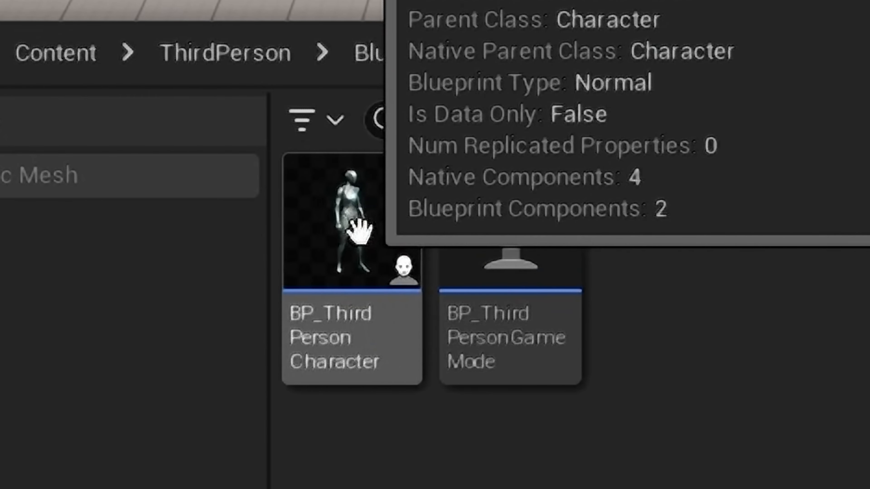
double_click(352, 225)
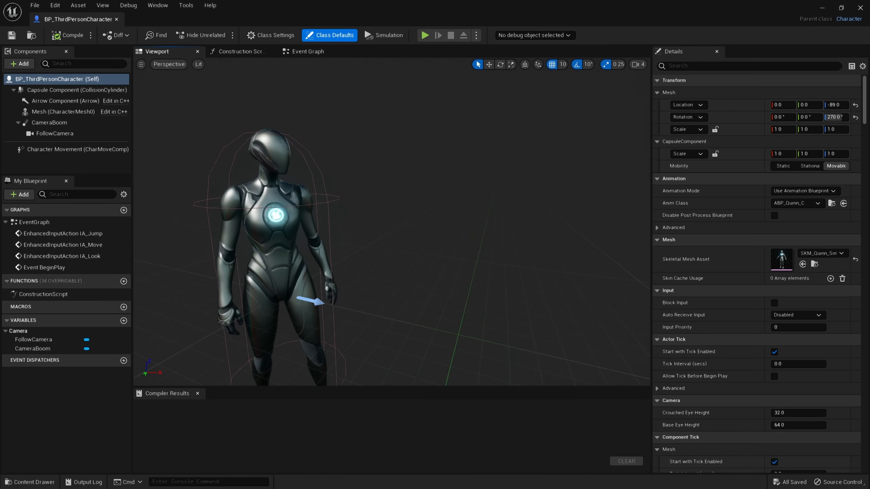
- Add a Skeletal Mesh component named Accurig under the character's Mesh component
left_click(62, 112)
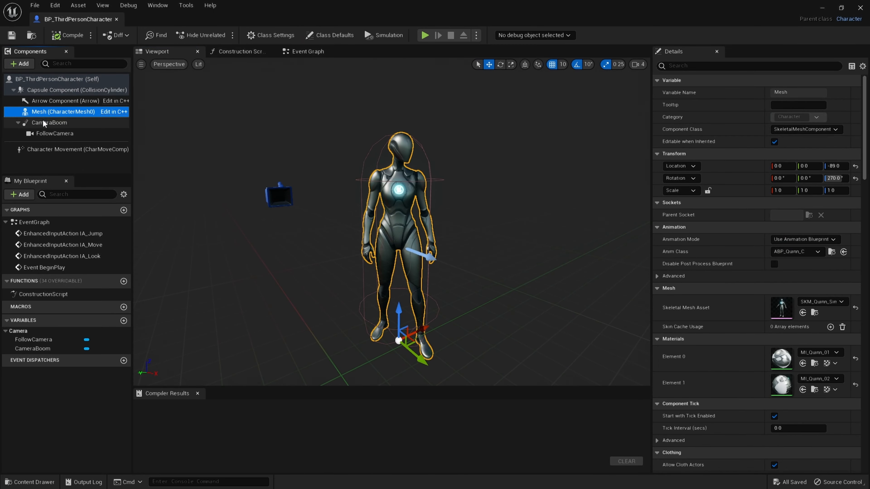
left_click(18, 63)
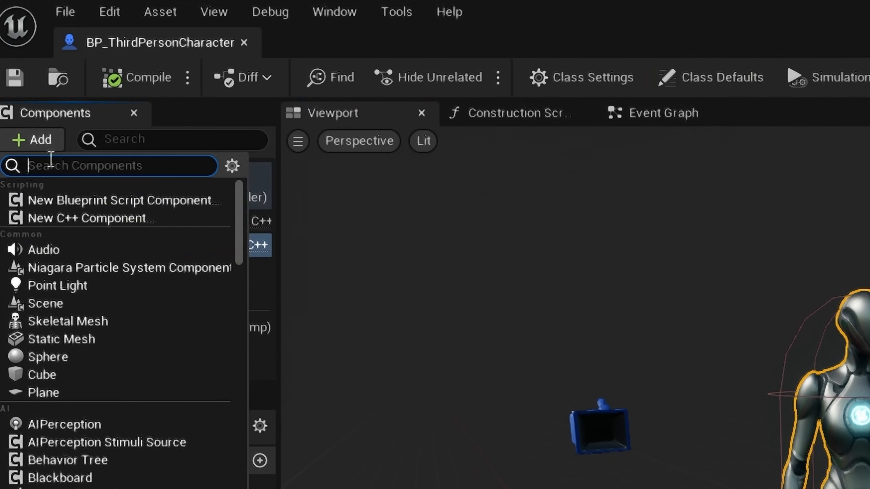
mouse_move(68, 321)
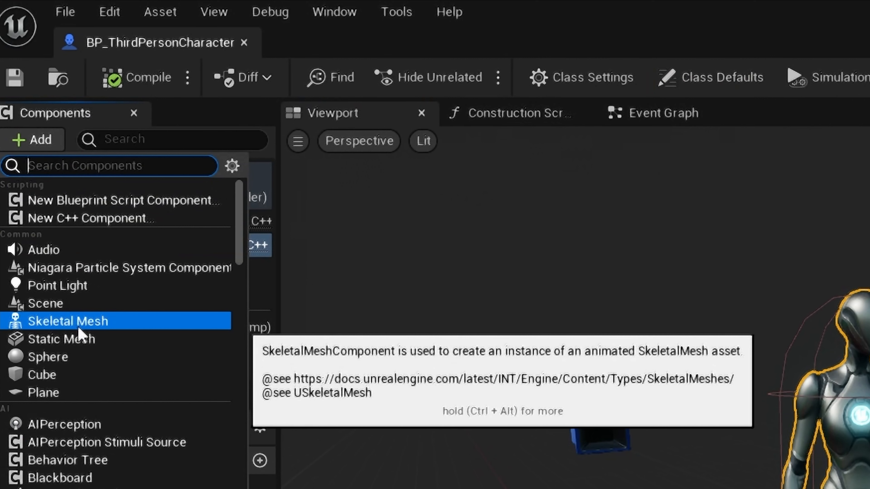
left_click(67, 321)
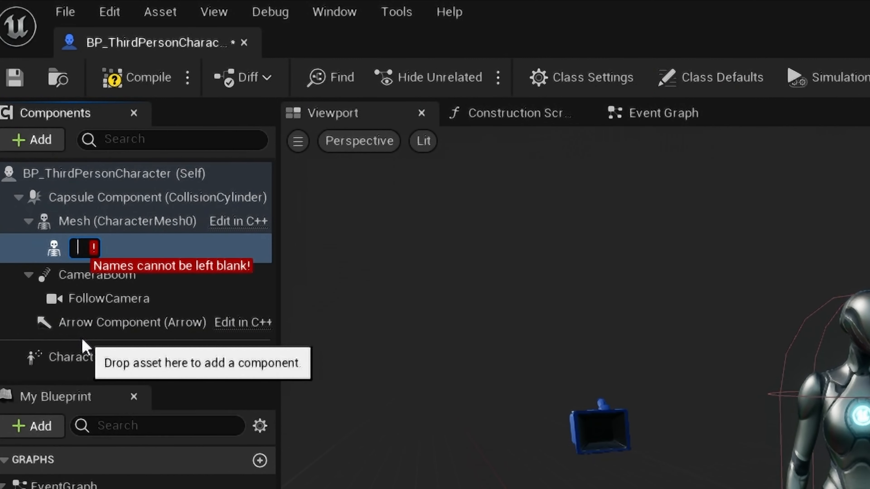
type("Accur")
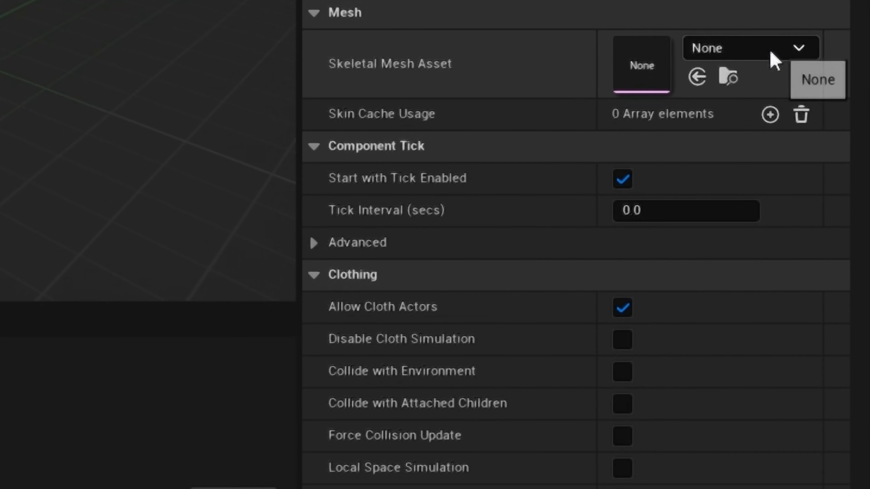
- Assign the dannieAR skeletal mesh to the Accurig component and compile the blueprint
left_click(749, 48)
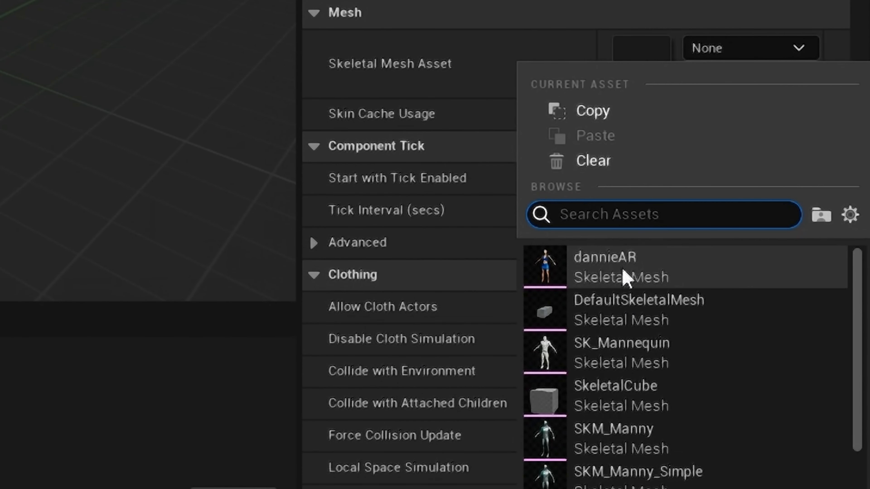
left_click(603, 257)
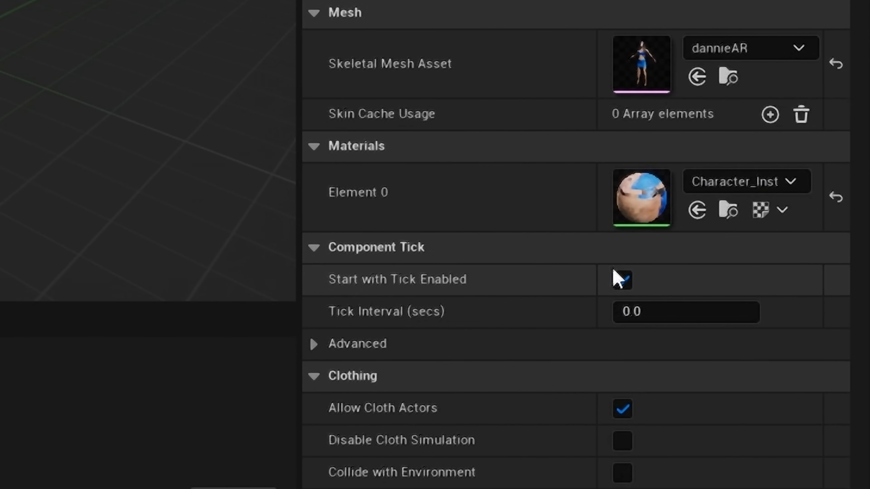
left_click(70, 35)
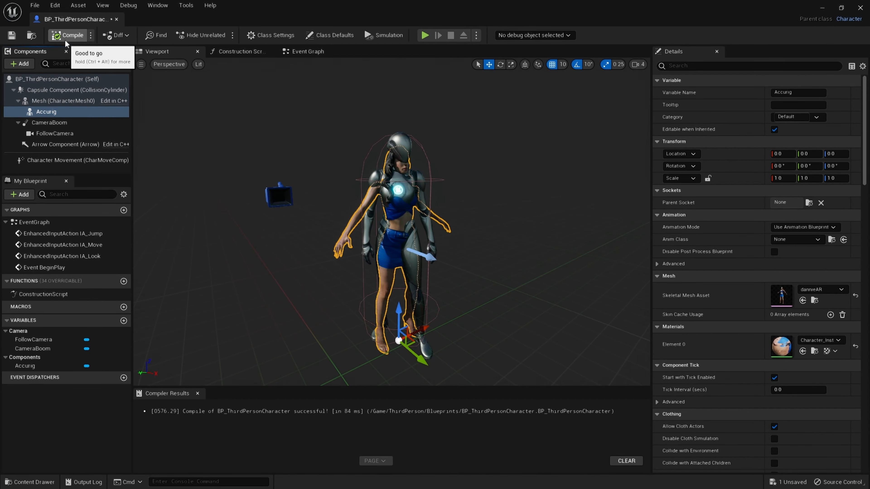
left_click(67, 35)
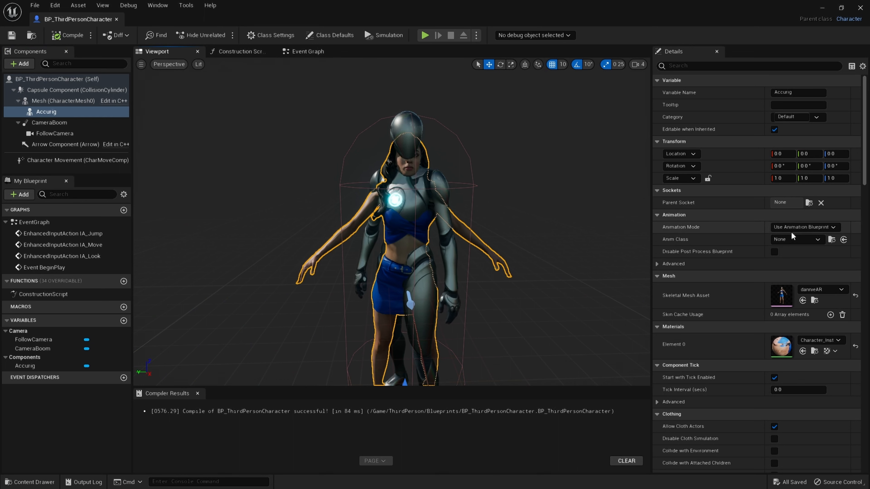
- Set the Accurig component's Anim Class to AccuRIG_Retarget and recompile the character blueprint
left_click(795, 239)
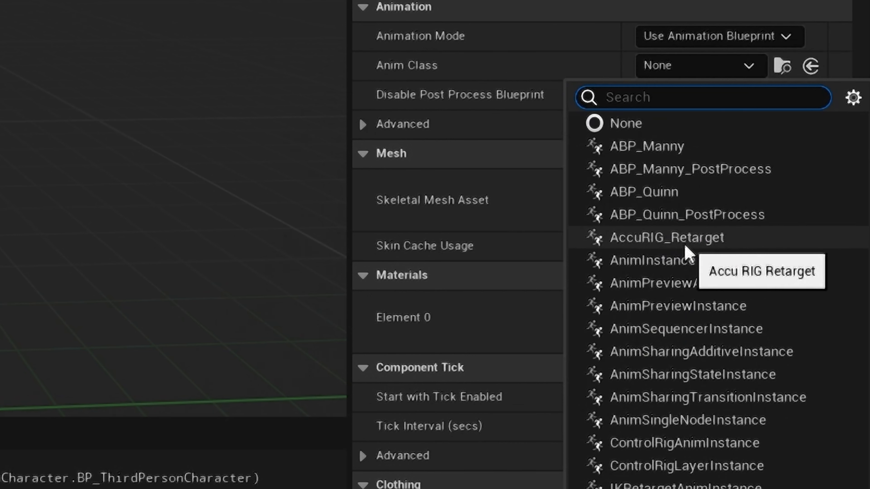
left_click(666, 237)
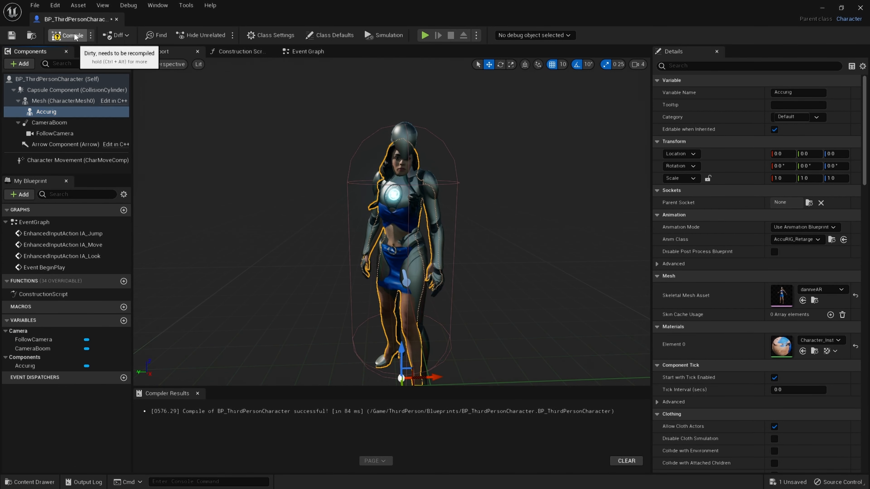
left_click(35, 5)
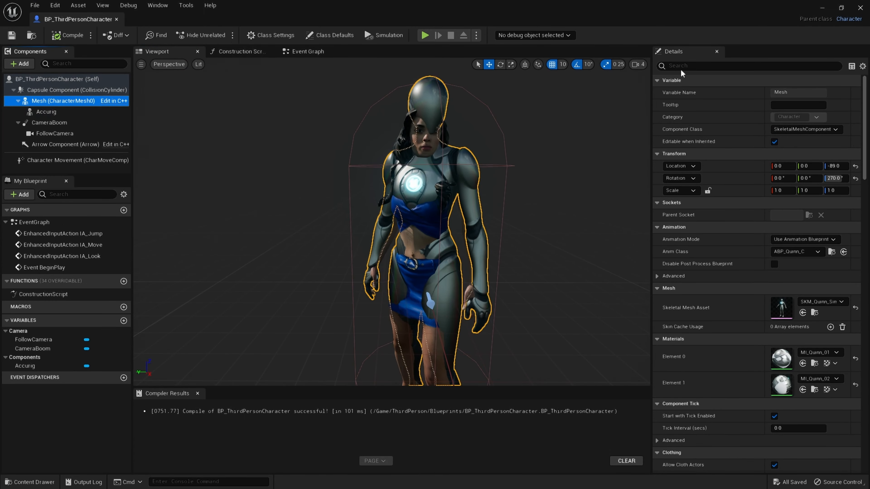
- Uncheck Visible on the Quinn Mesh (CharacterMesh0) via a 'visible' search, clear the search and compile
left_click(748, 66)
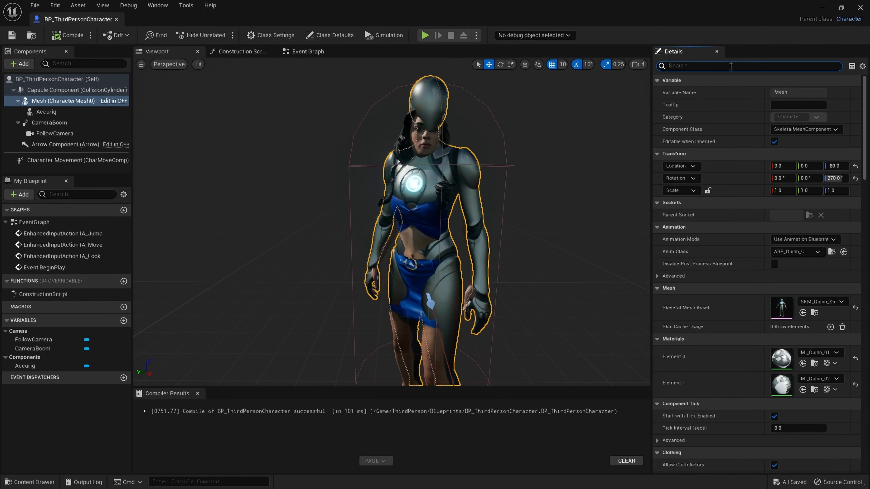
type("visible")
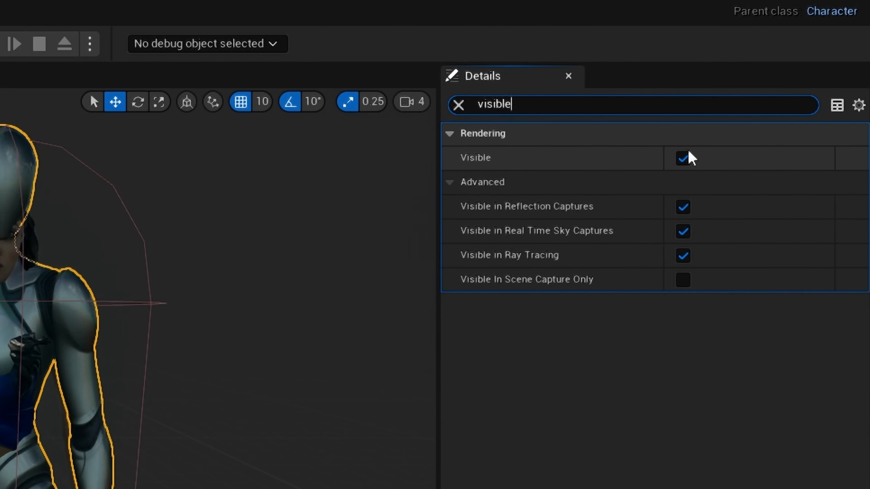
mouse_move(683, 158)
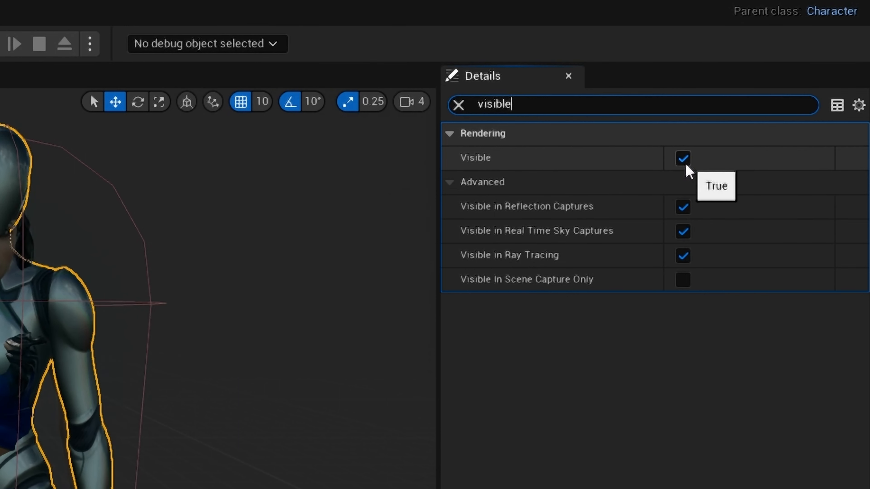
left_click(682, 158)
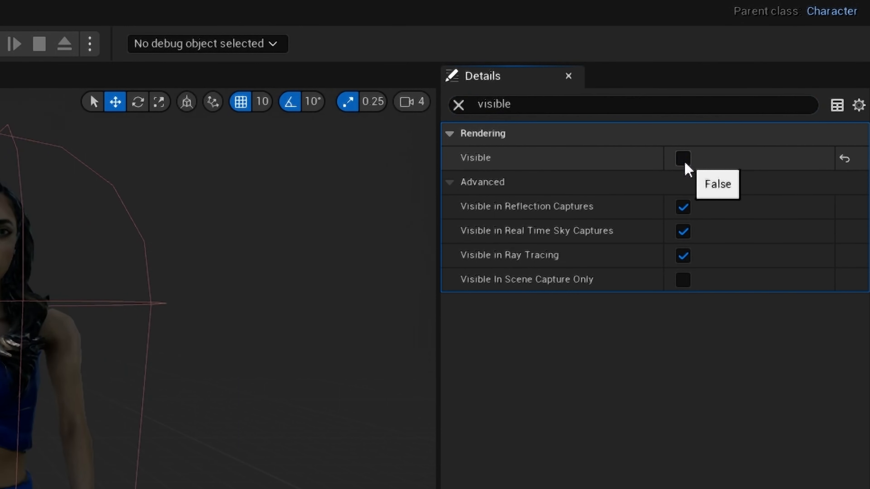
left_click(610, 105)
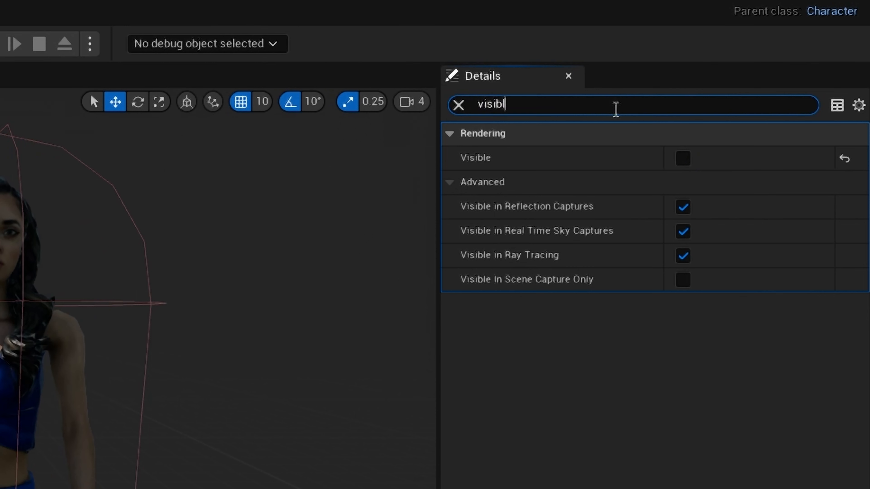
key("BackSpace")
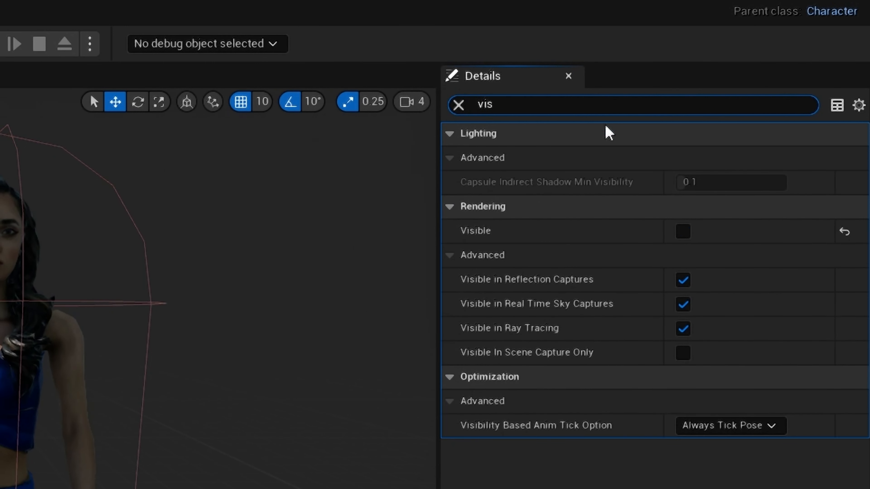
mouse_move(481, 395)
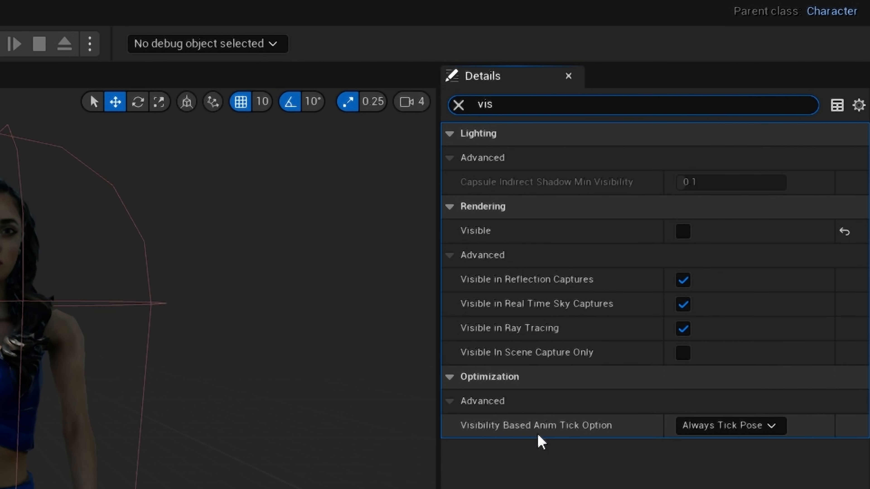
mouse_move(511, 439)
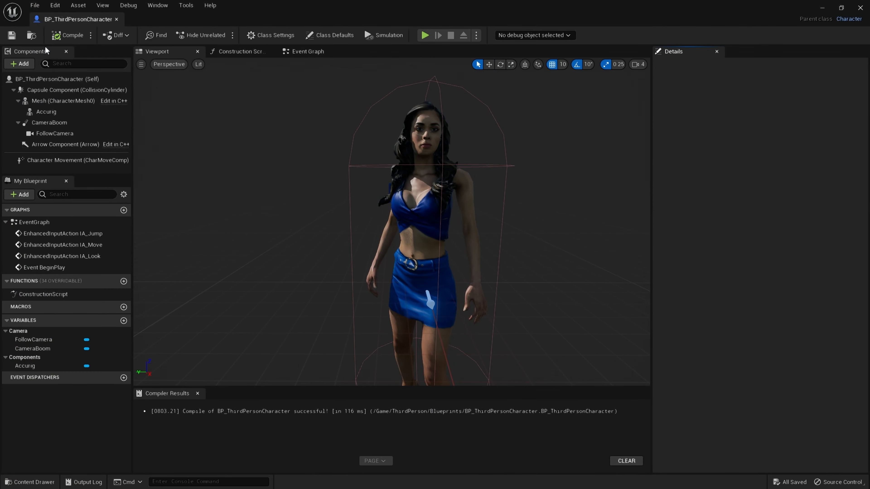
left_click(425, 35)
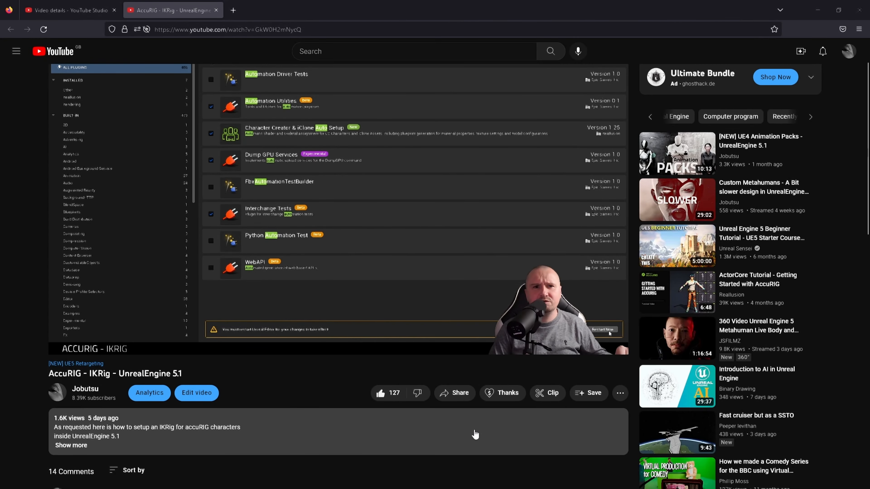
mouse_move(506, 393)
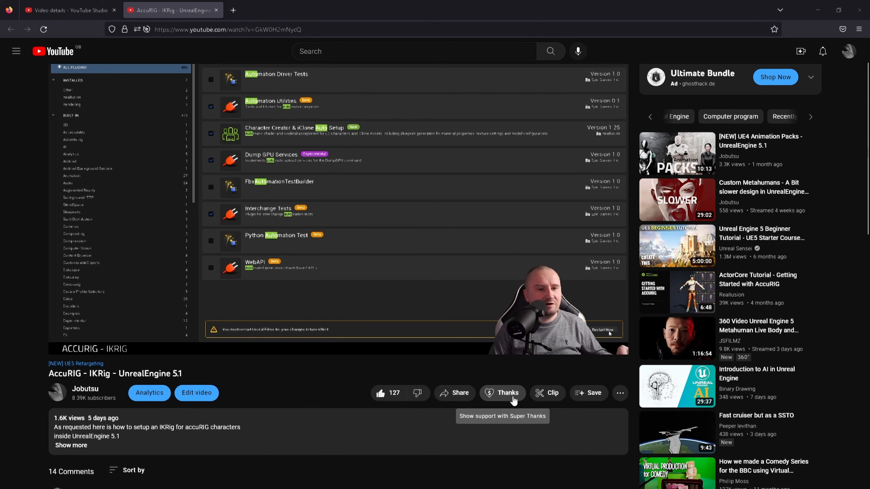
- Bring up the Super Thanks panel for Jobutsu showing a £50.00 amount
left_click(501, 393)
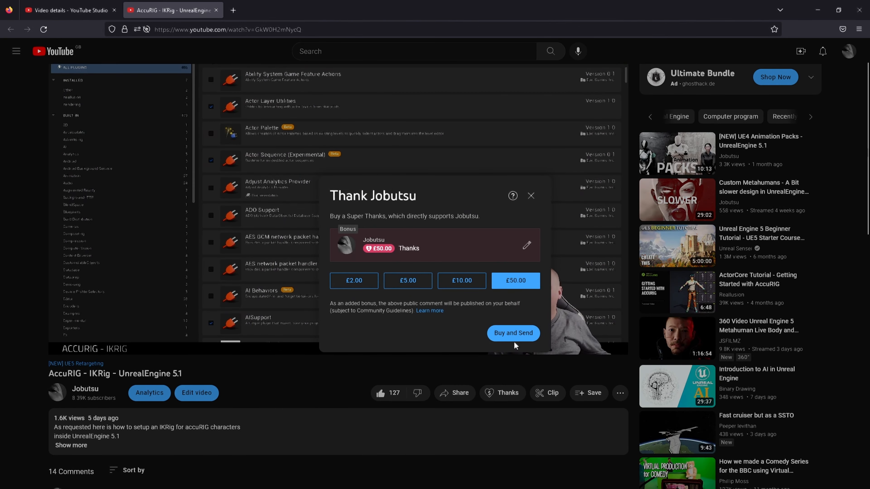